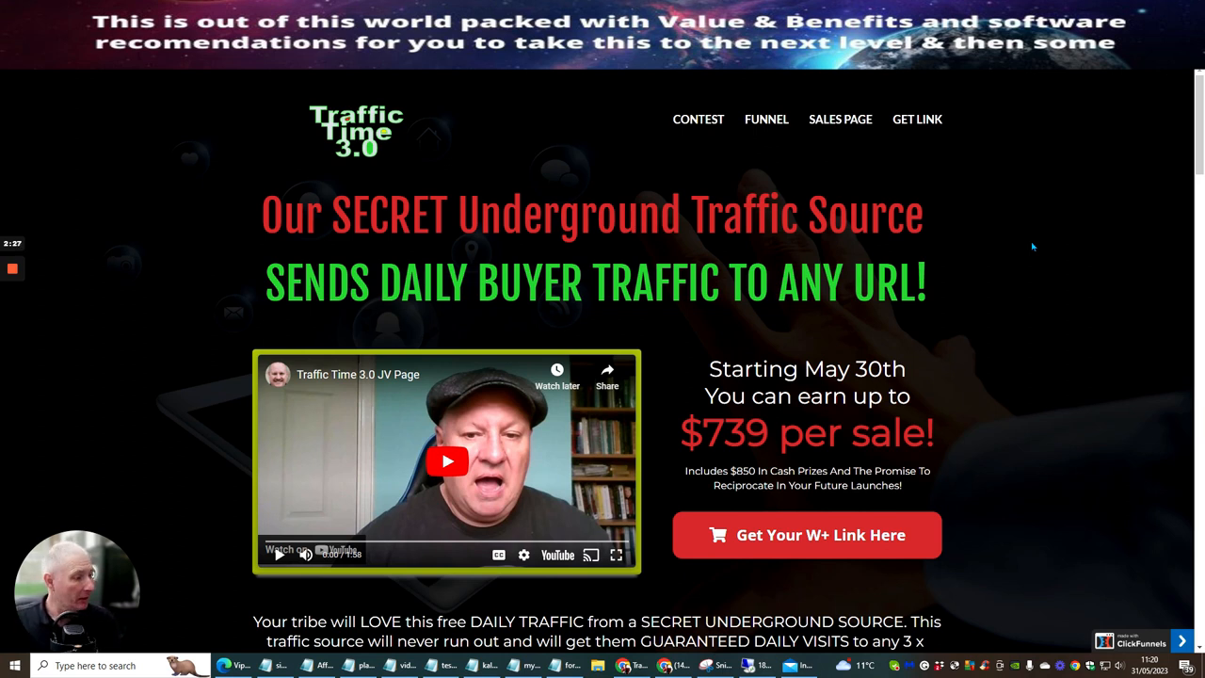
pyautogui.moveTo(1132, 211)
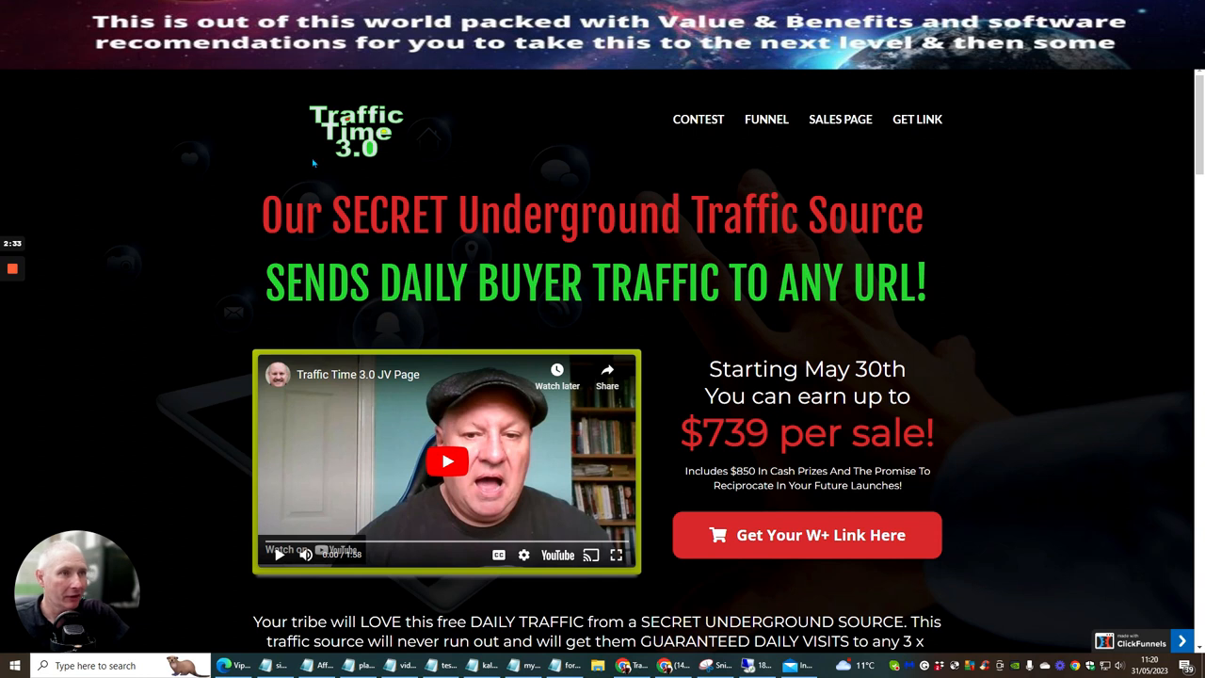
pyautogui.moveTo(972, 366)
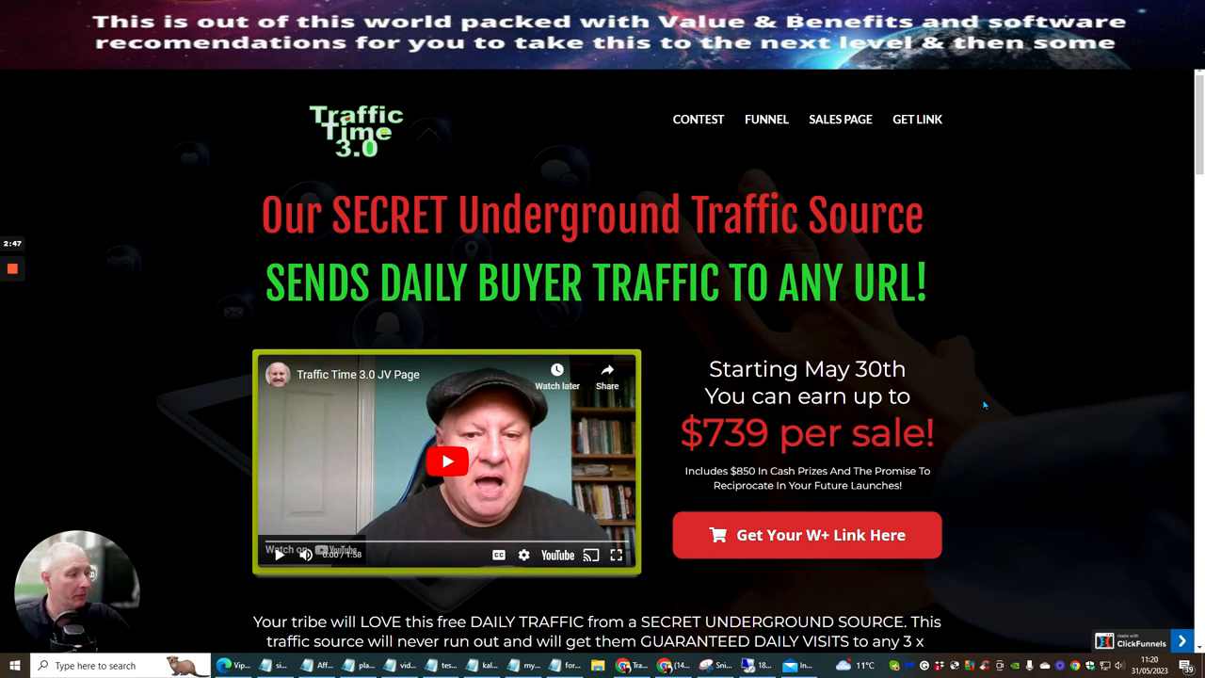
pyautogui.moveTo(988, 322)
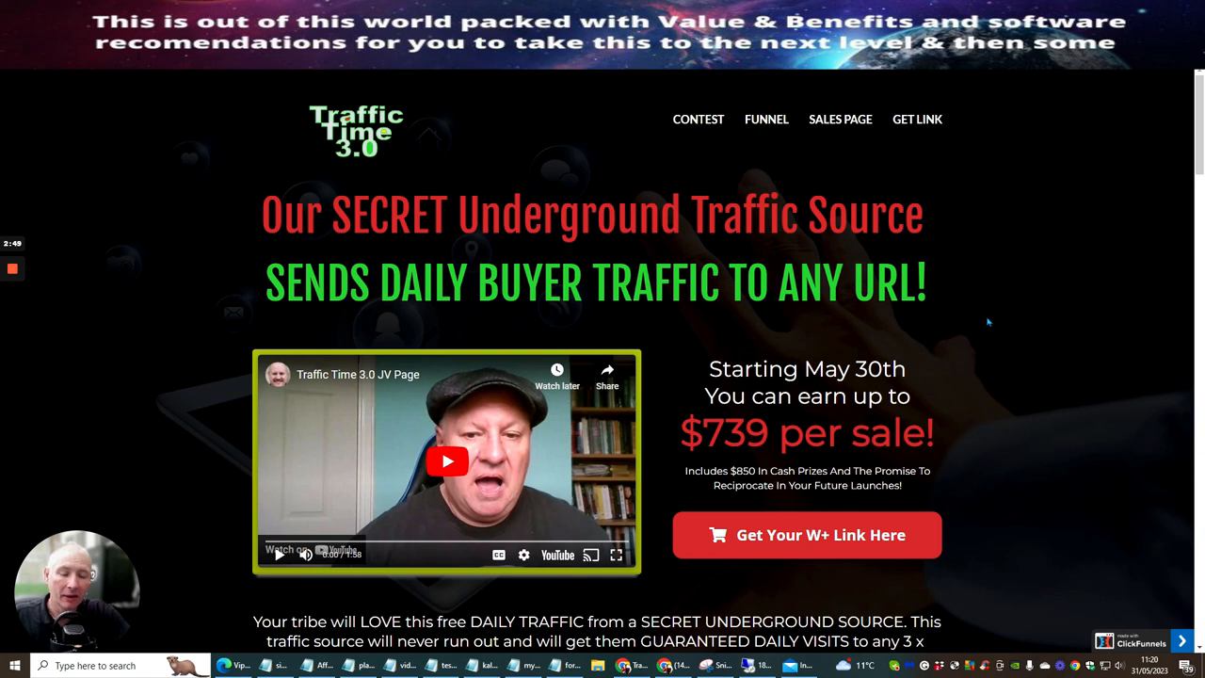
pyautogui.moveTo(946, 304)
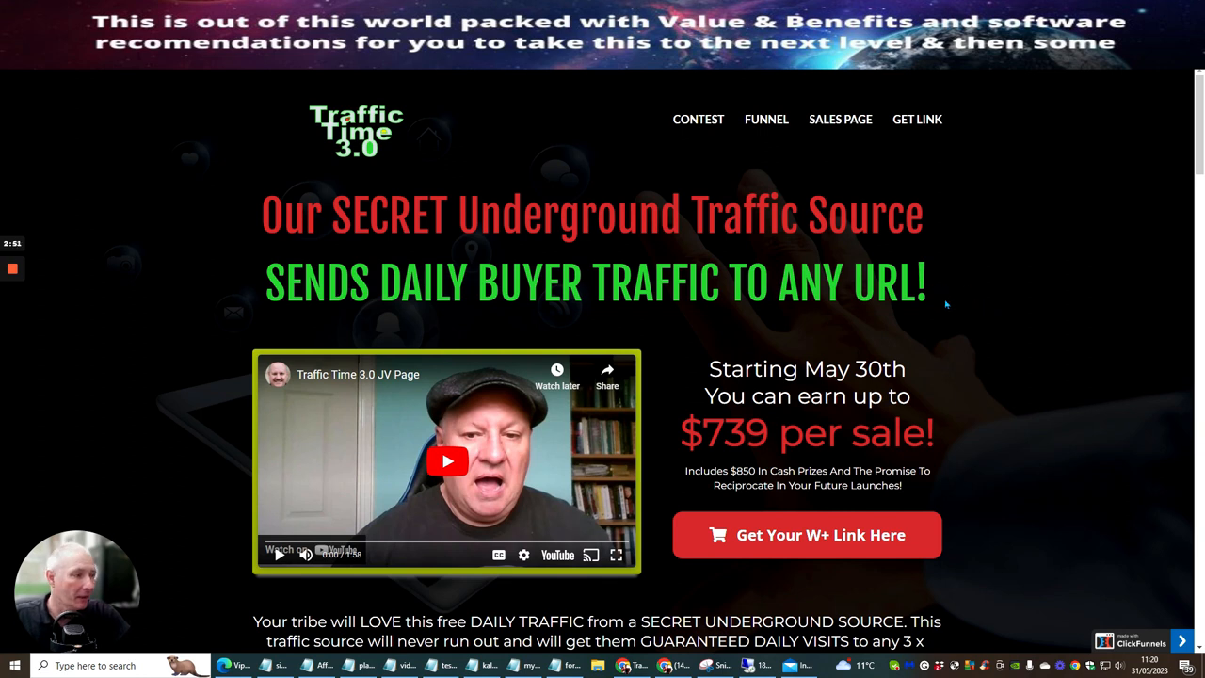
pyautogui.moveTo(975, 312)
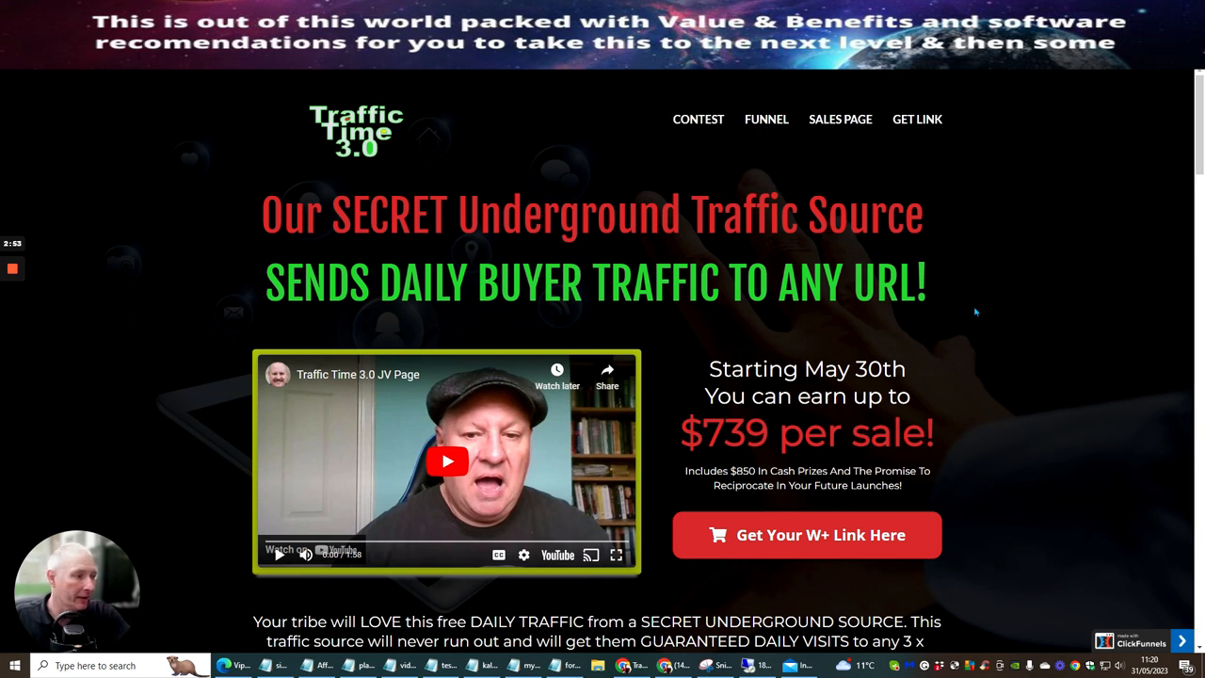
pyautogui.scroll(-3)
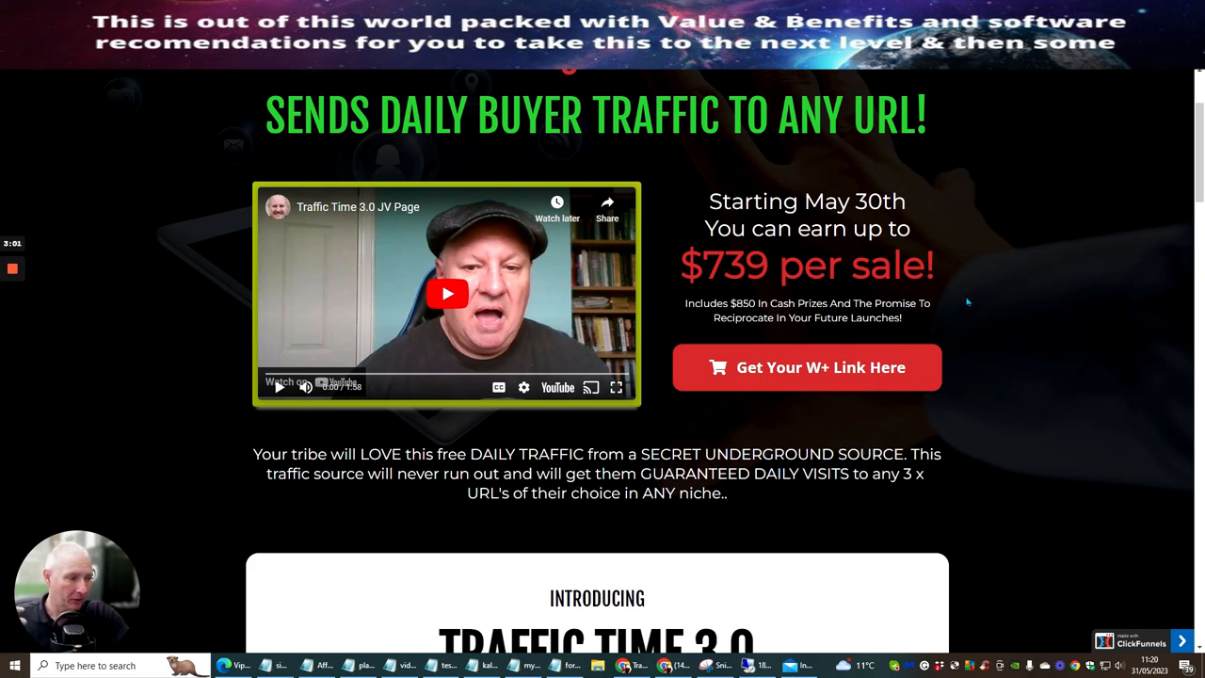
pyautogui.moveTo(999, 344)
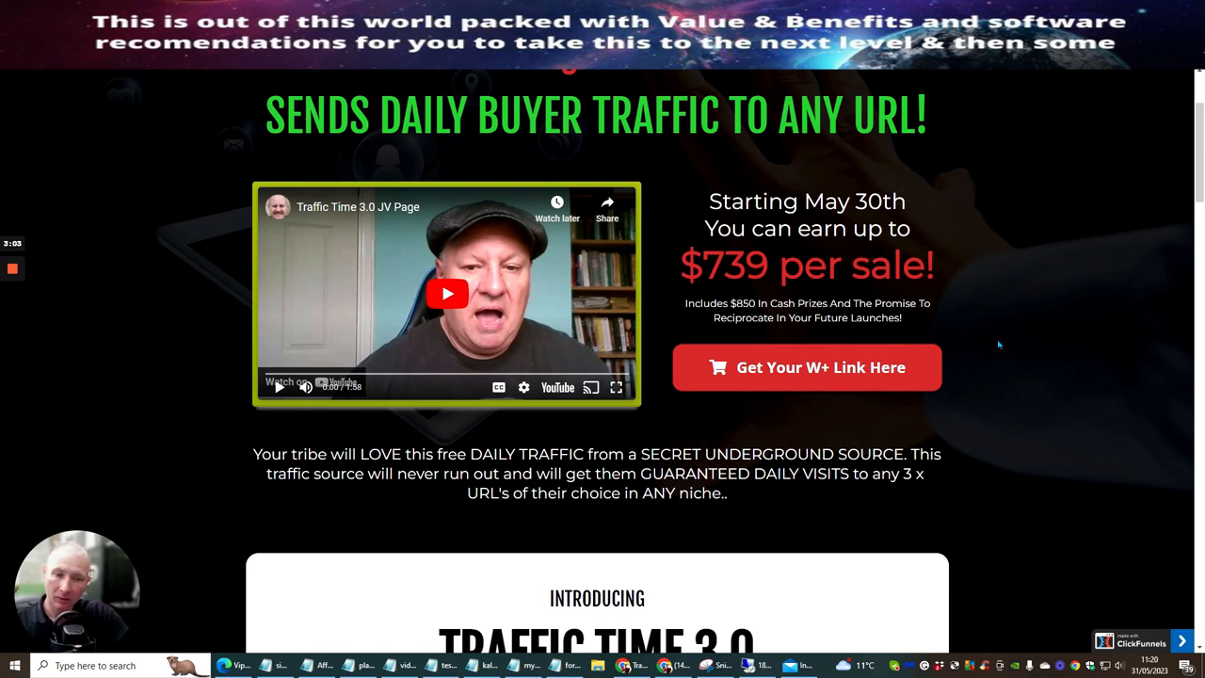
pyautogui.moveTo(1051, 330)
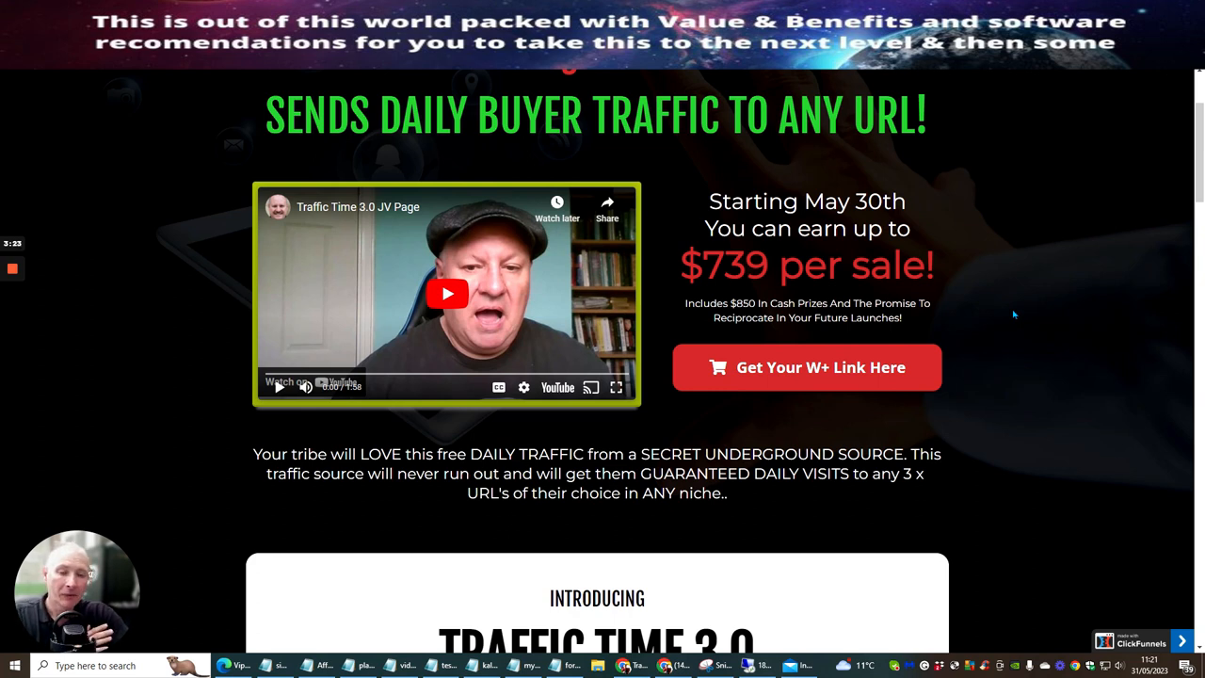
pyautogui.moveTo(1012, 301)
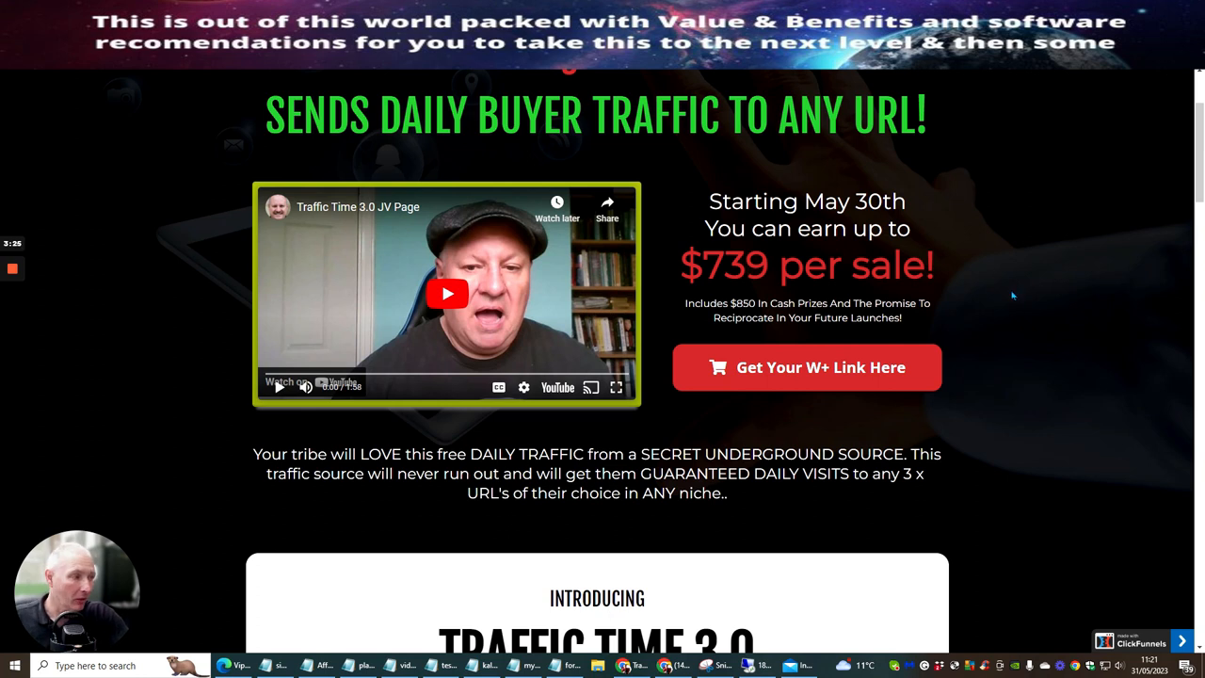
pyautogui.moveTo(986, 275)
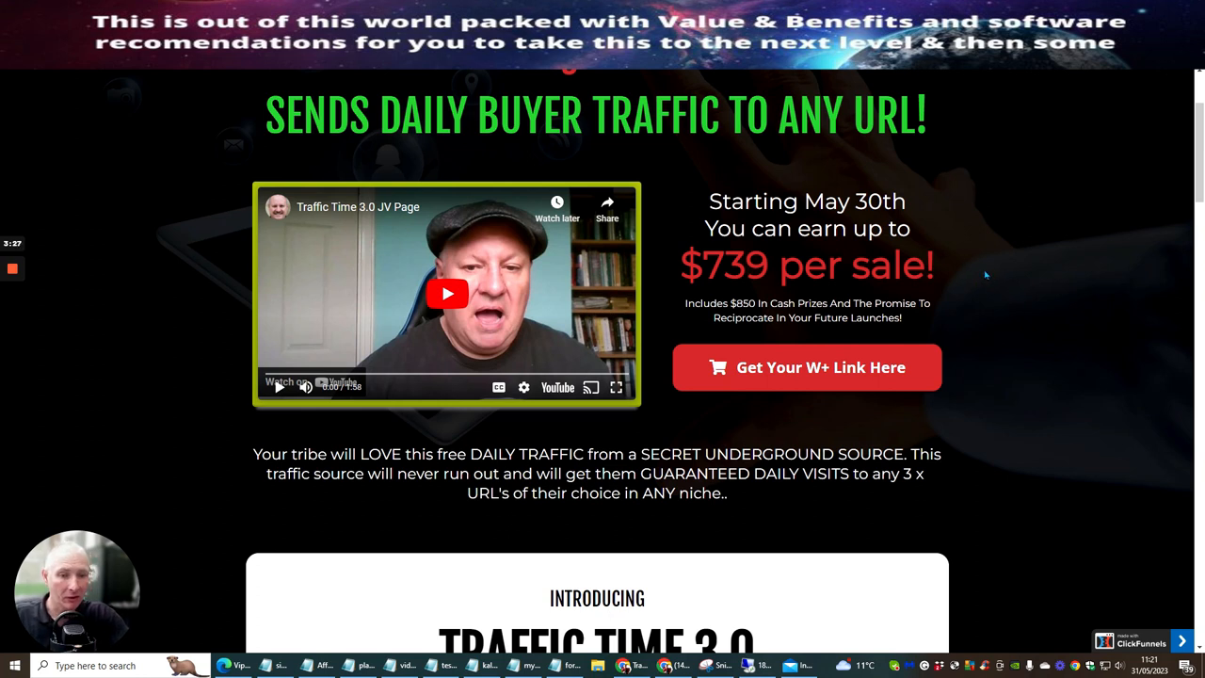
pyautogui.moveTo(967, 210)
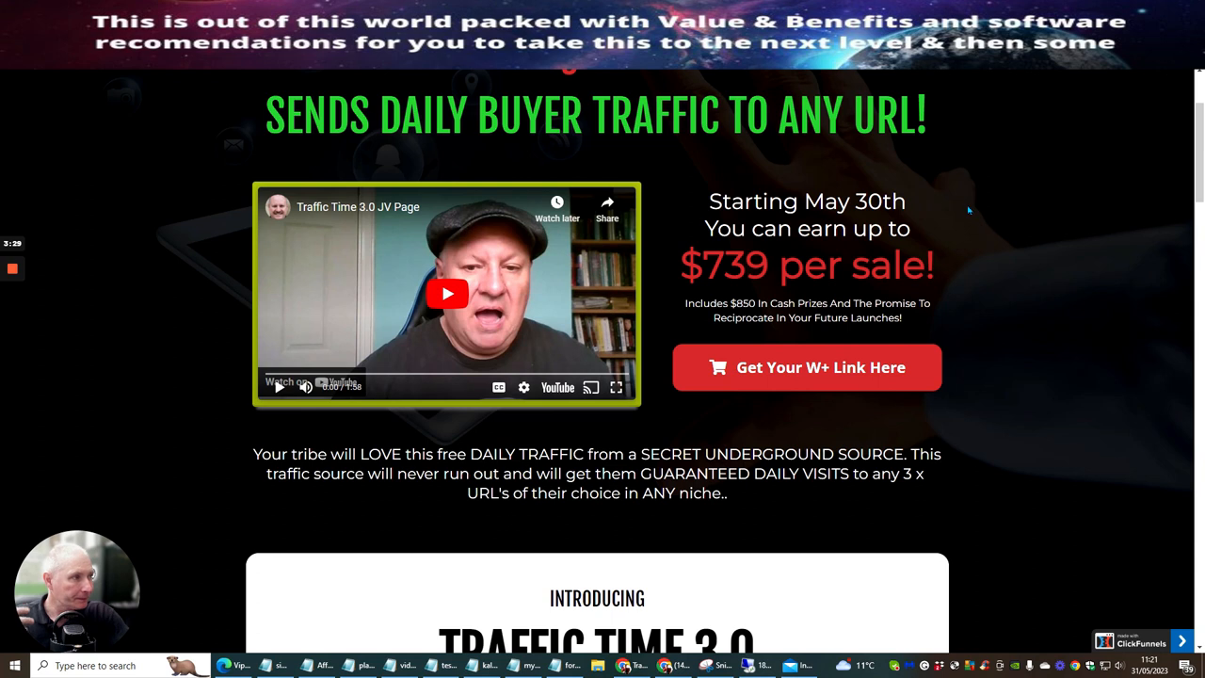
pyautogui.moveTo(997, 299)
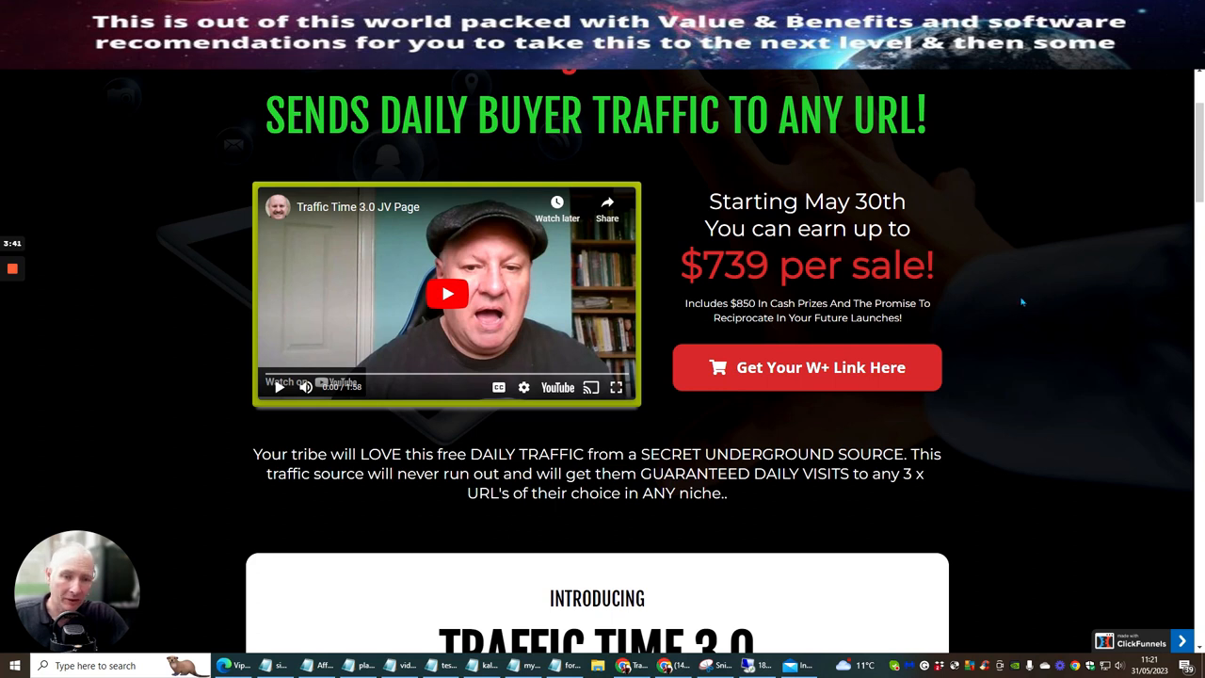
pyautogui.moveTo(993, 279)
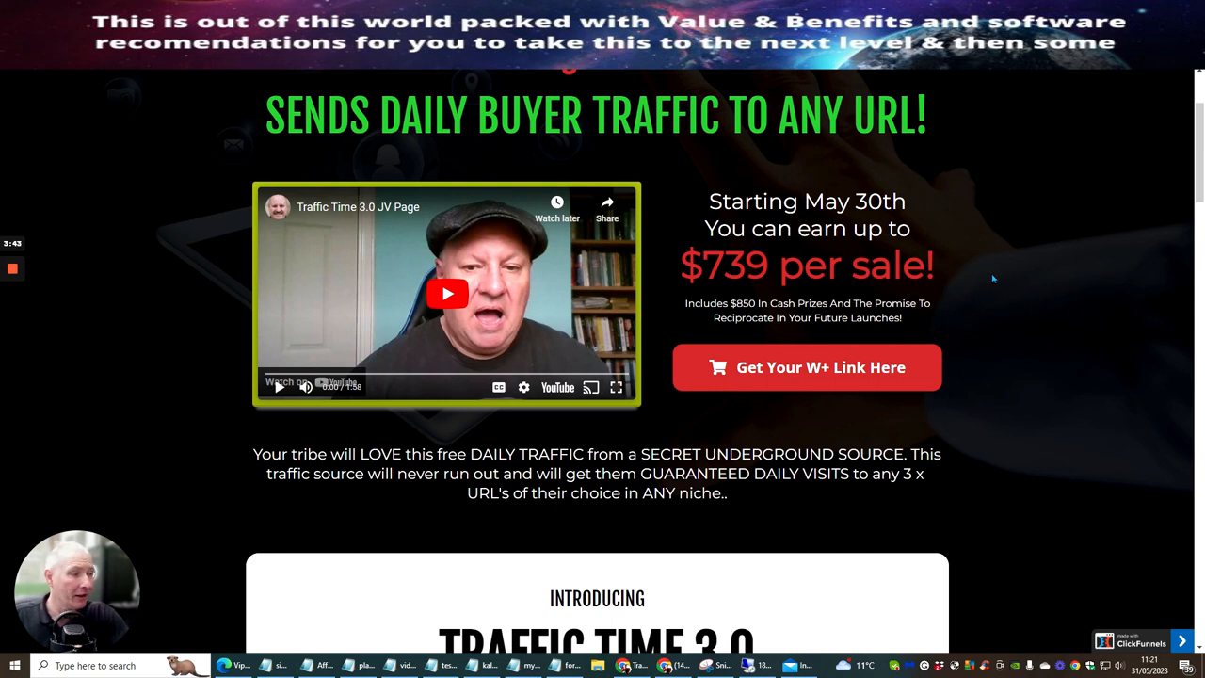
pyautogui.scroll(-3)
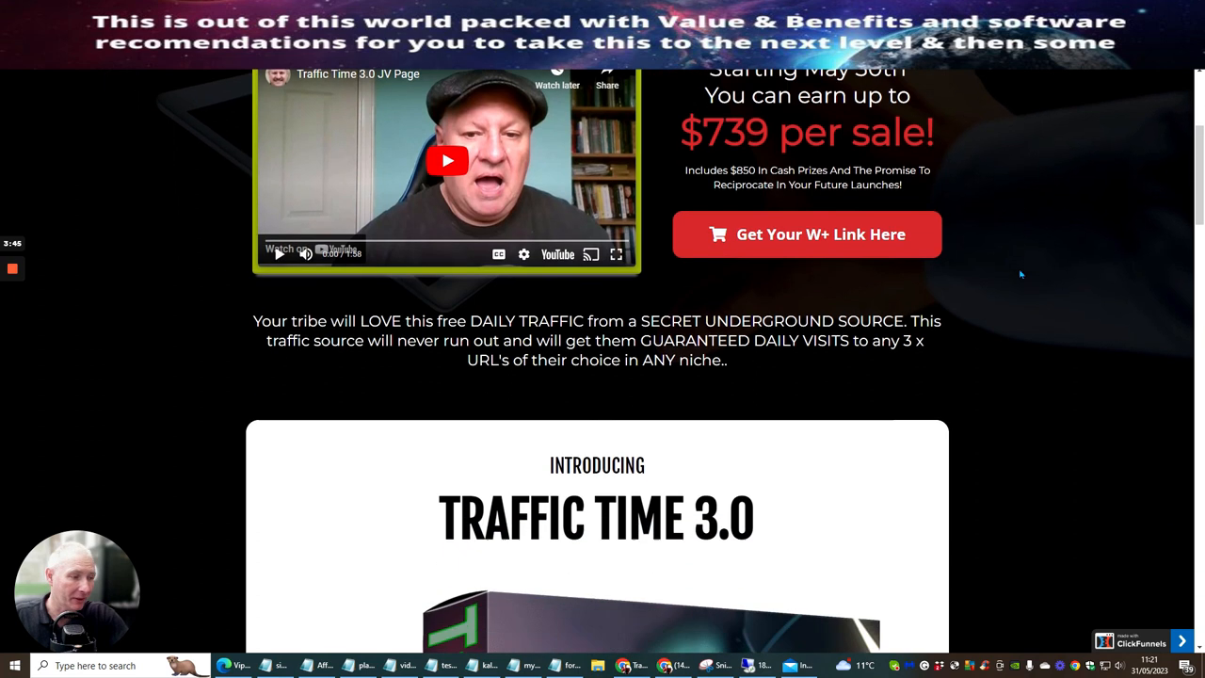
pyautogui.scroll(-3)
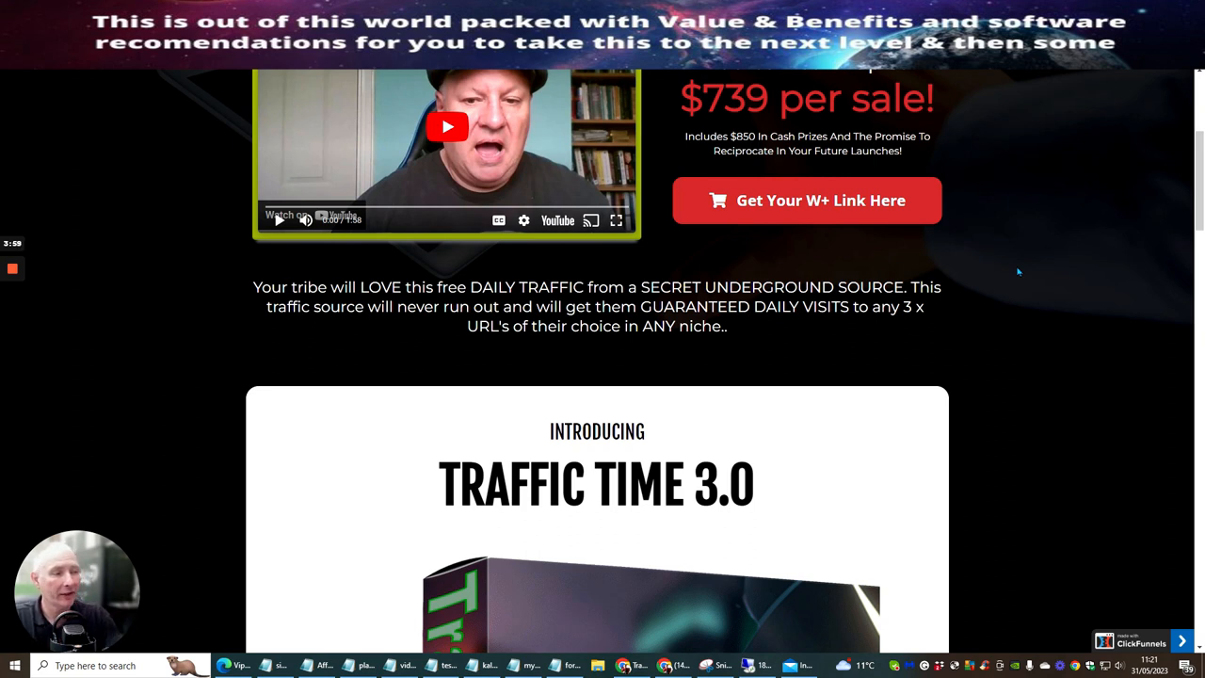
pyautogui.moveTo(918, 207)
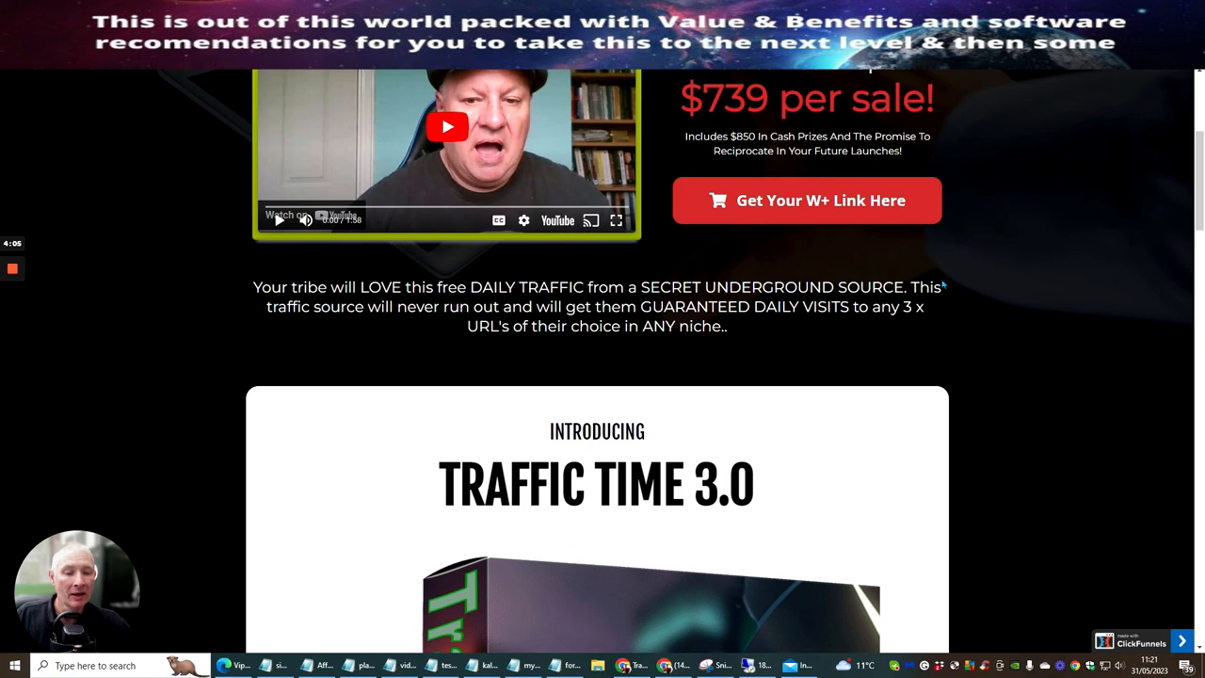
pyautogui.moveTo(983, 350)
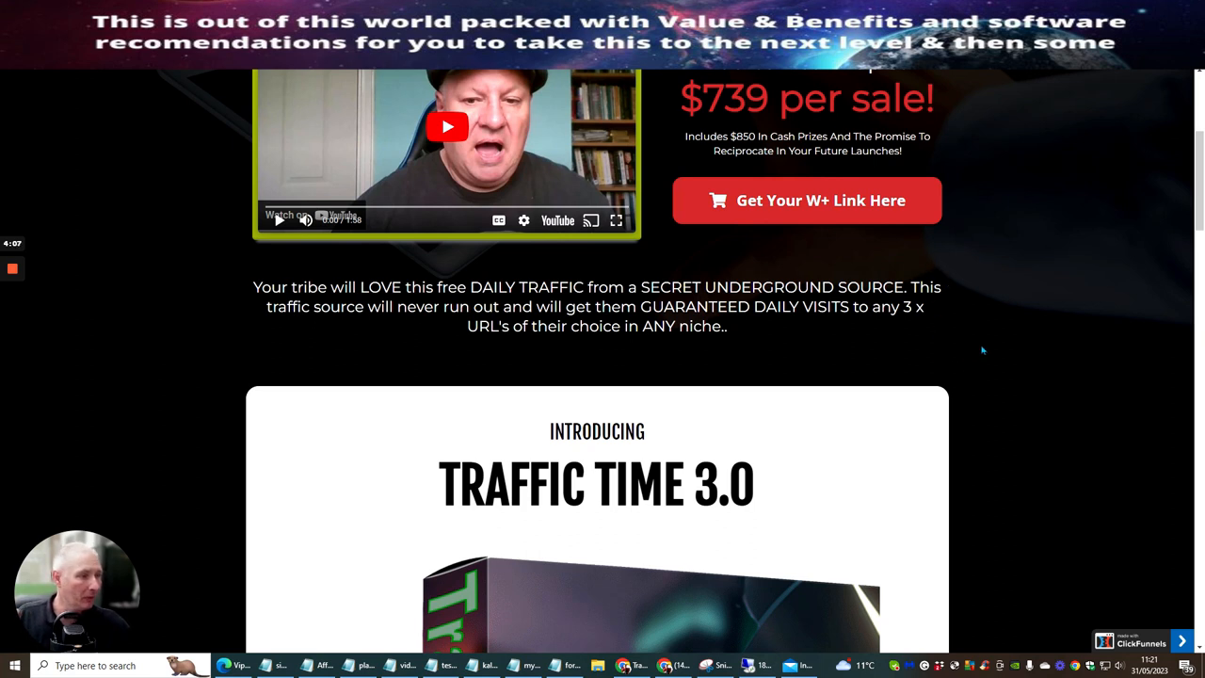
pyautogui.moveTo(957, 364)
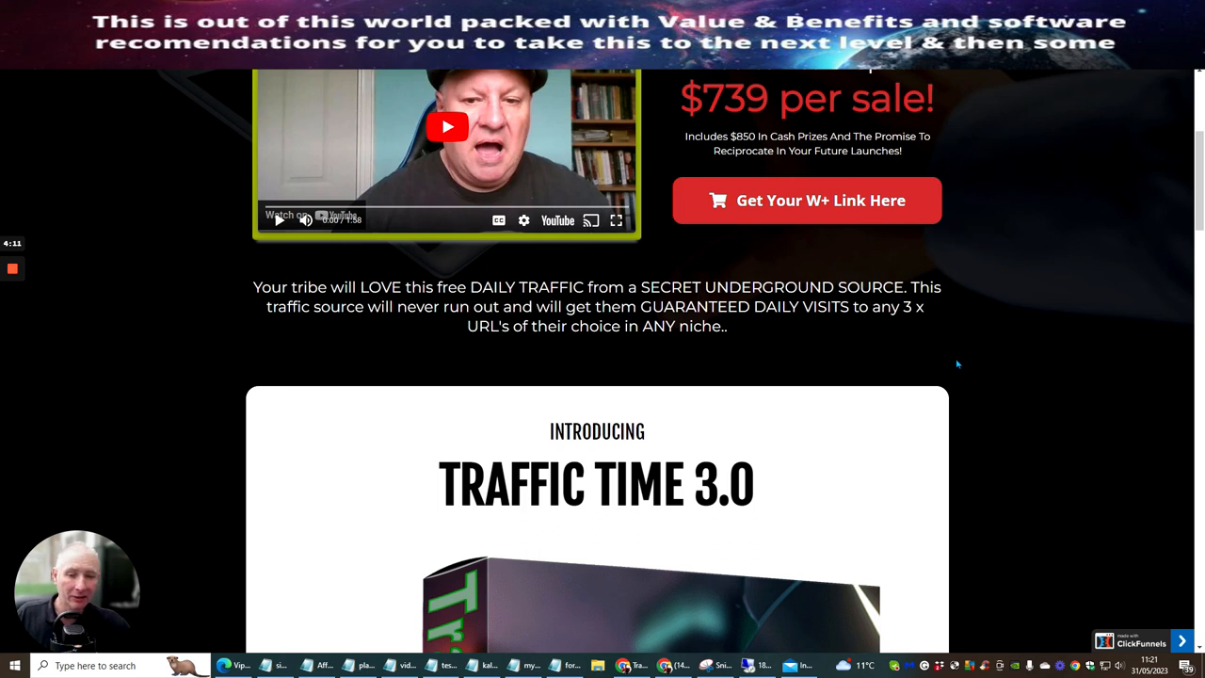
pyautogui.moveTo(1061, 348)
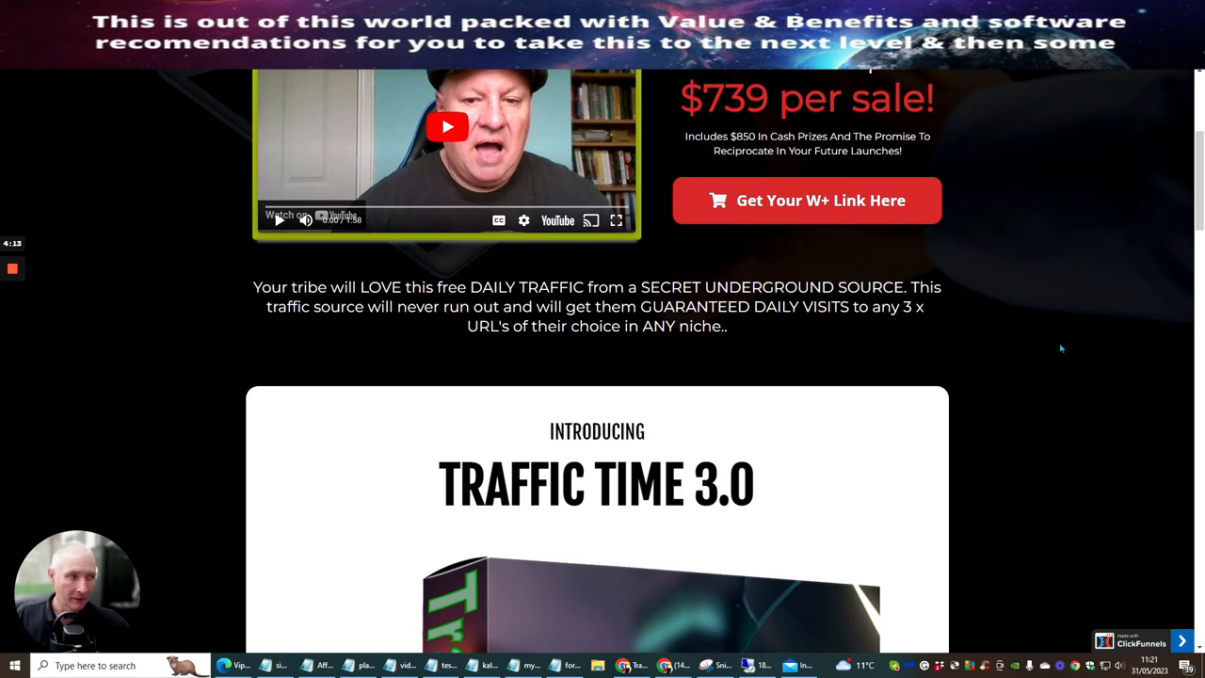
pyautogui.moveTo(997, 374)
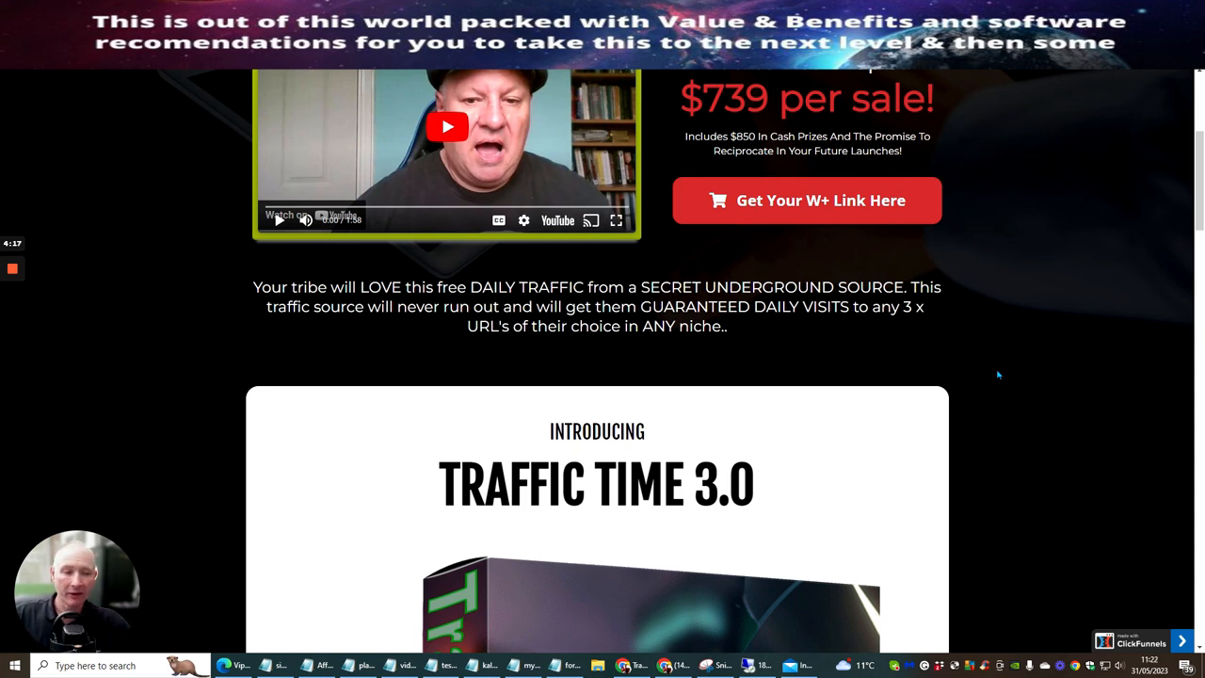
pyautogui.moveTo(1094, 403)
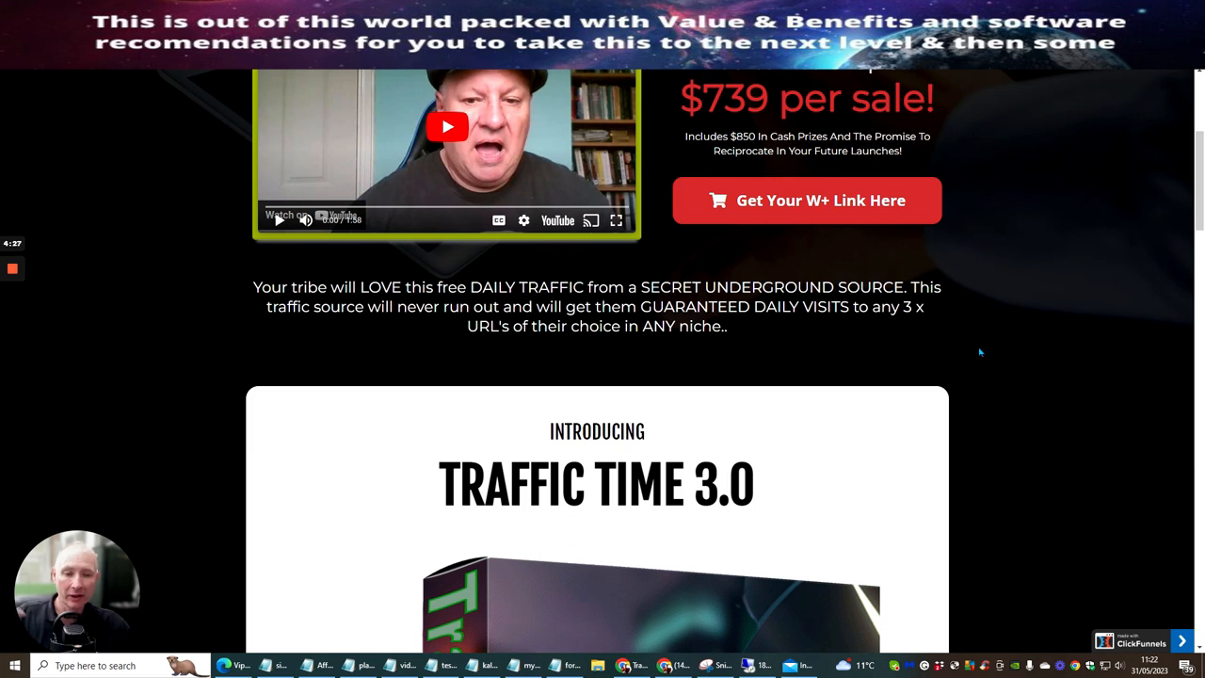
pyautogui.moveTo(1001, 328)
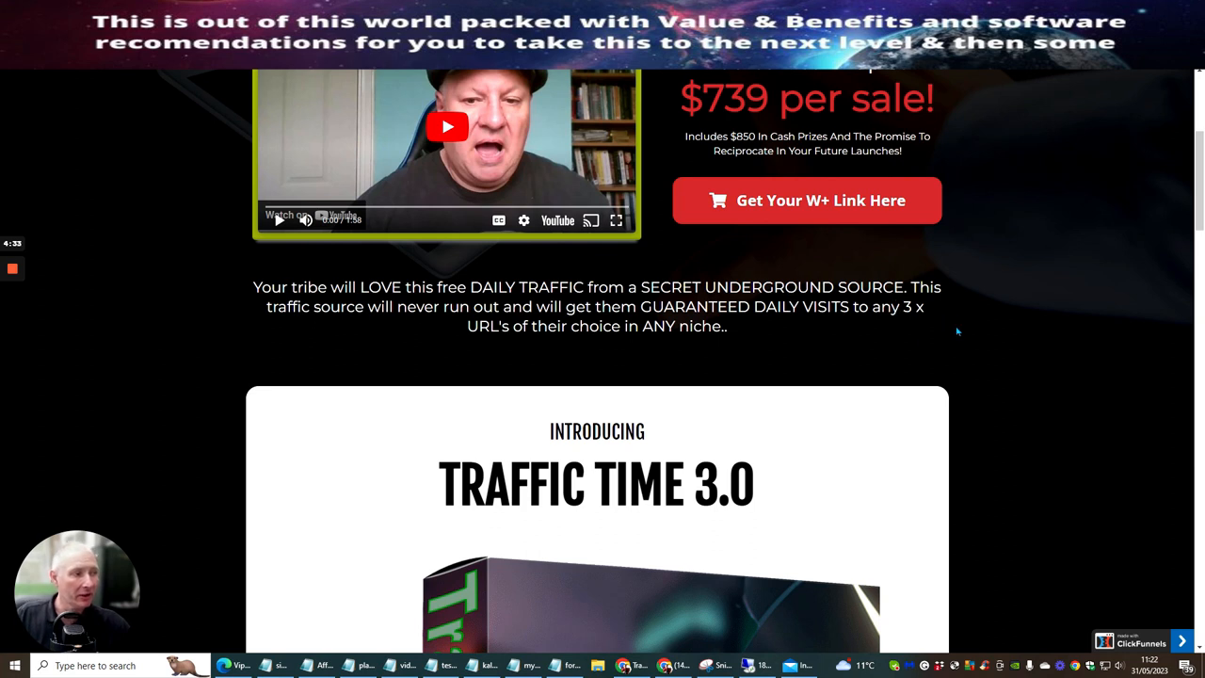
pyautogui.moveTo(951, 341)
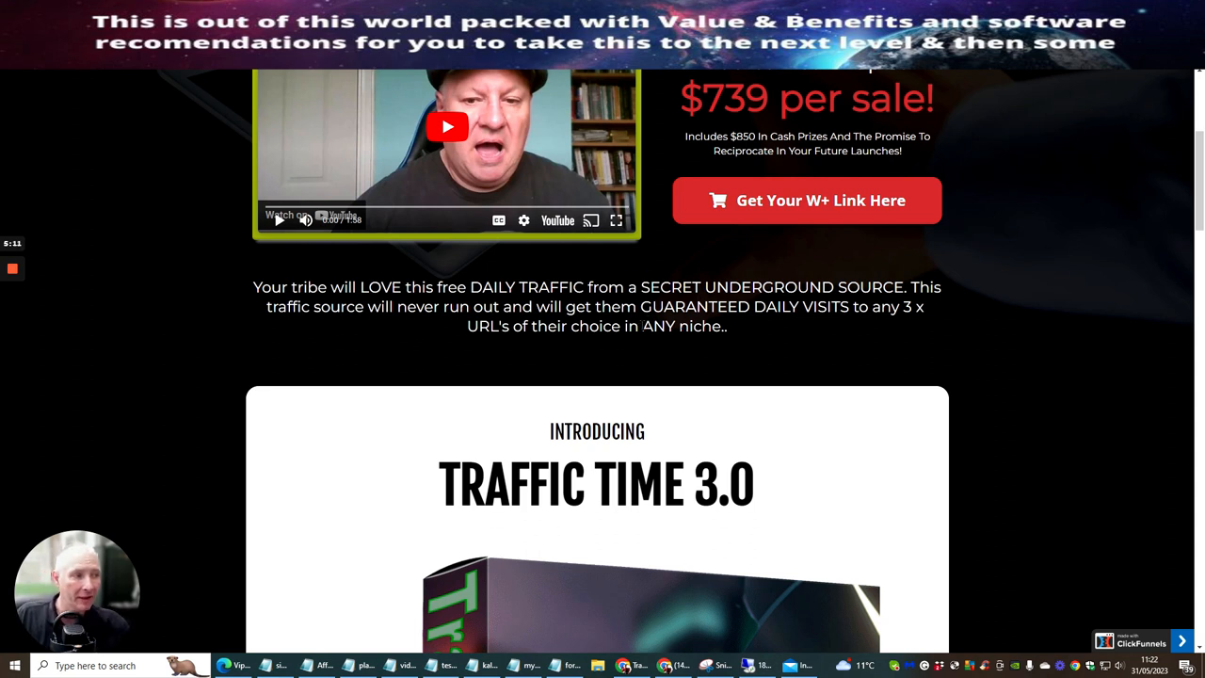
pyautogui.scroll(-3)
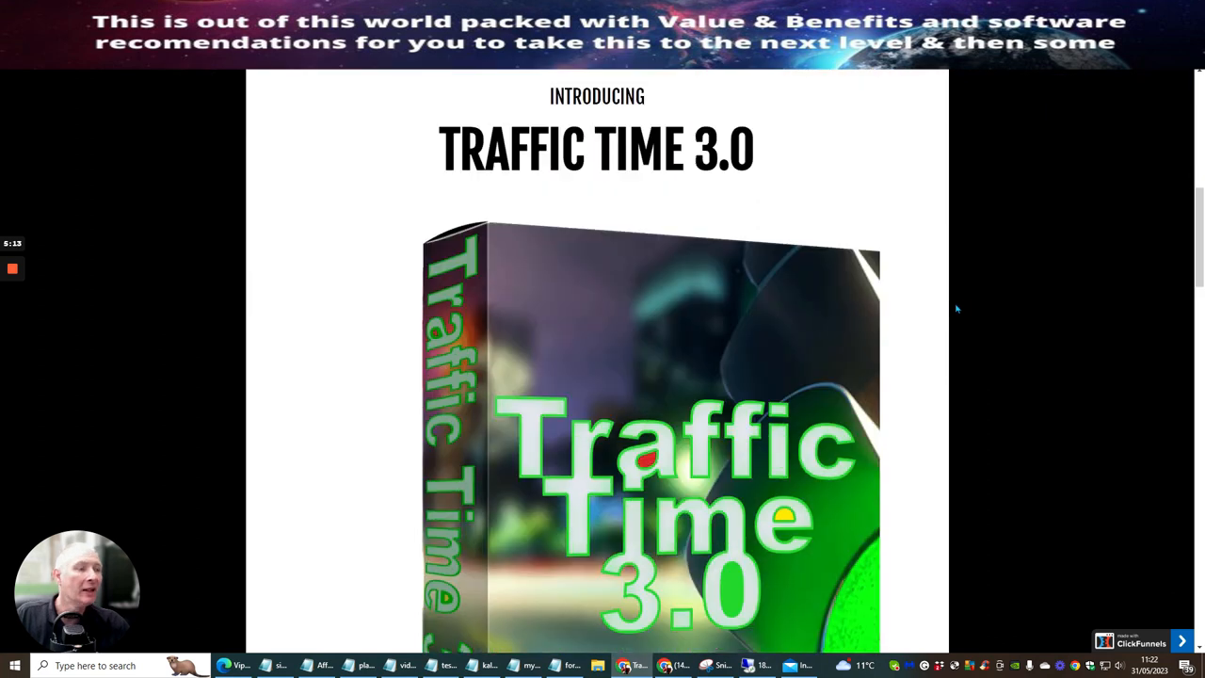
pyautogui.scroll(-3)
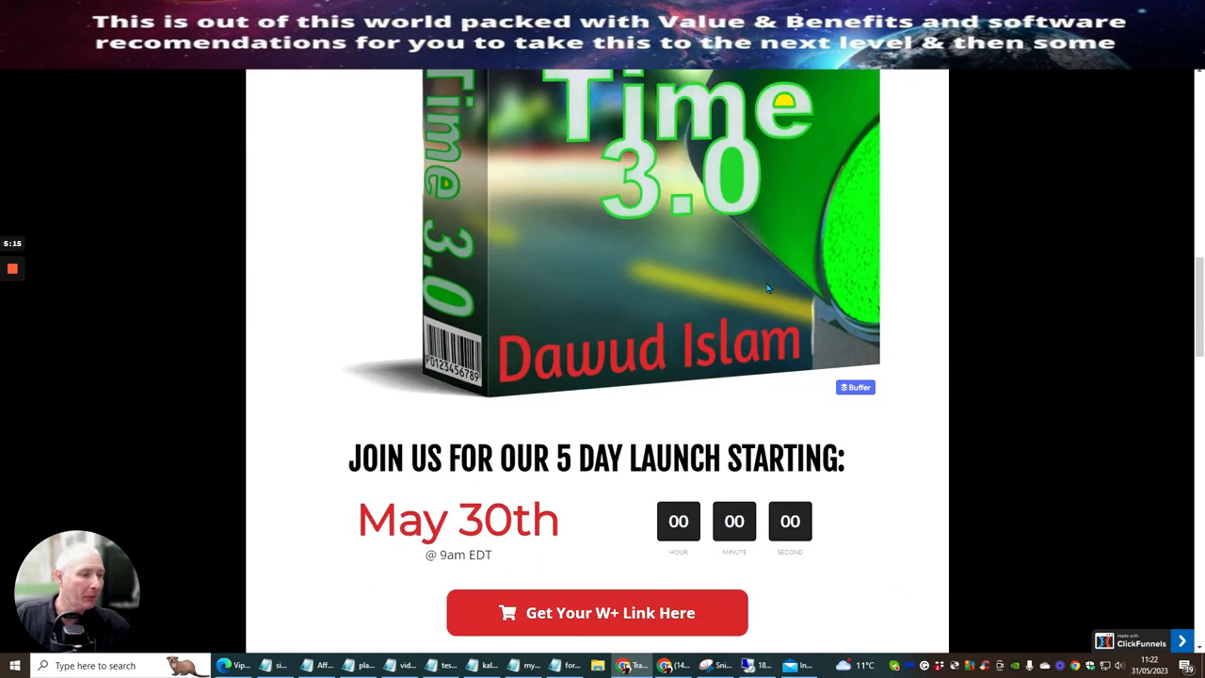
pyautogui.scroll(-3)
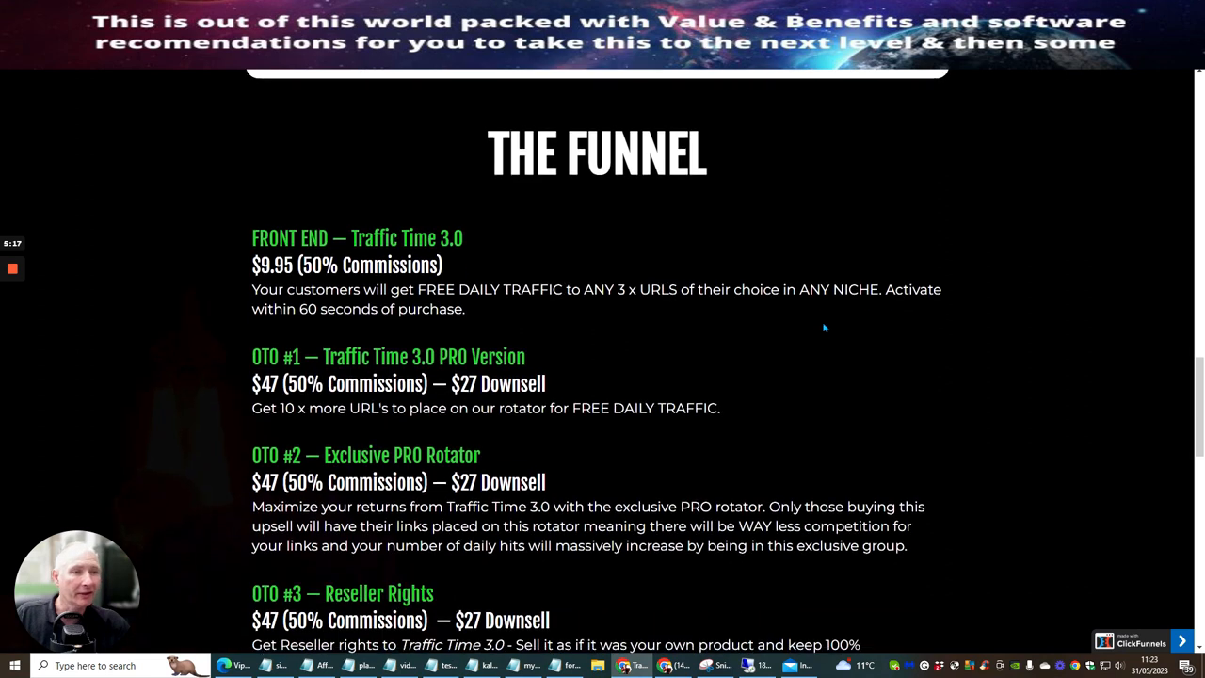
pyautogui.scroll(-3)
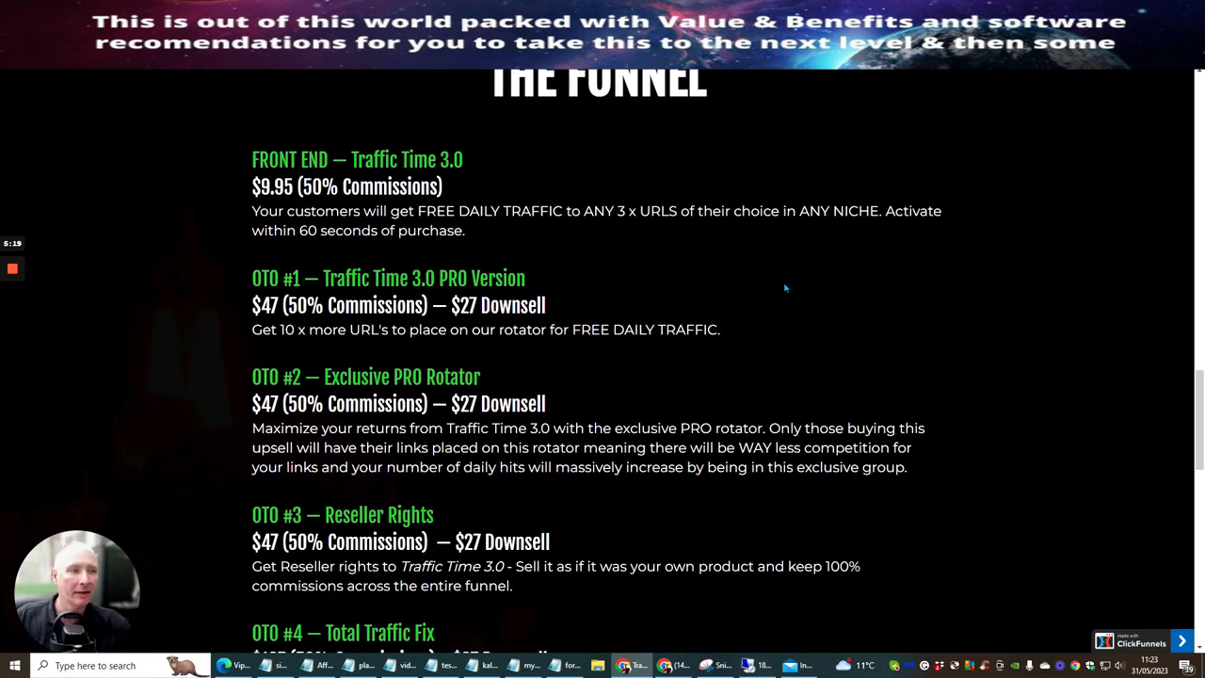
pyautogui.moveTo(833, 316)
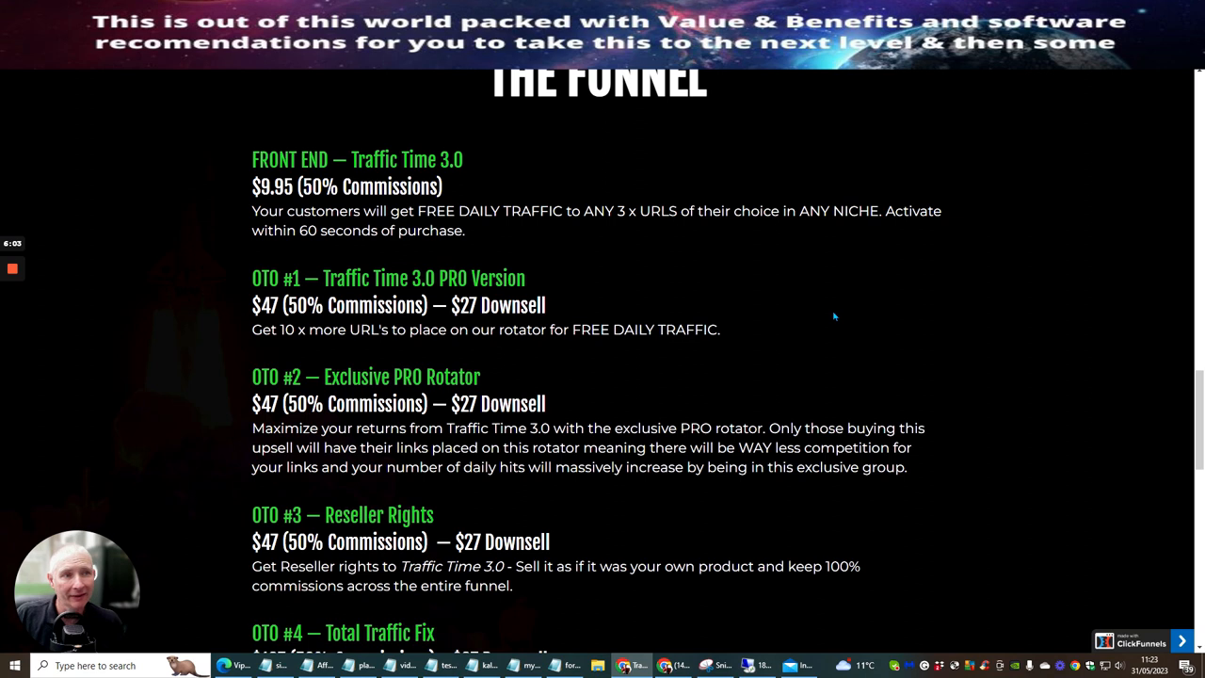
pyautogui.moveTo(461, 188)
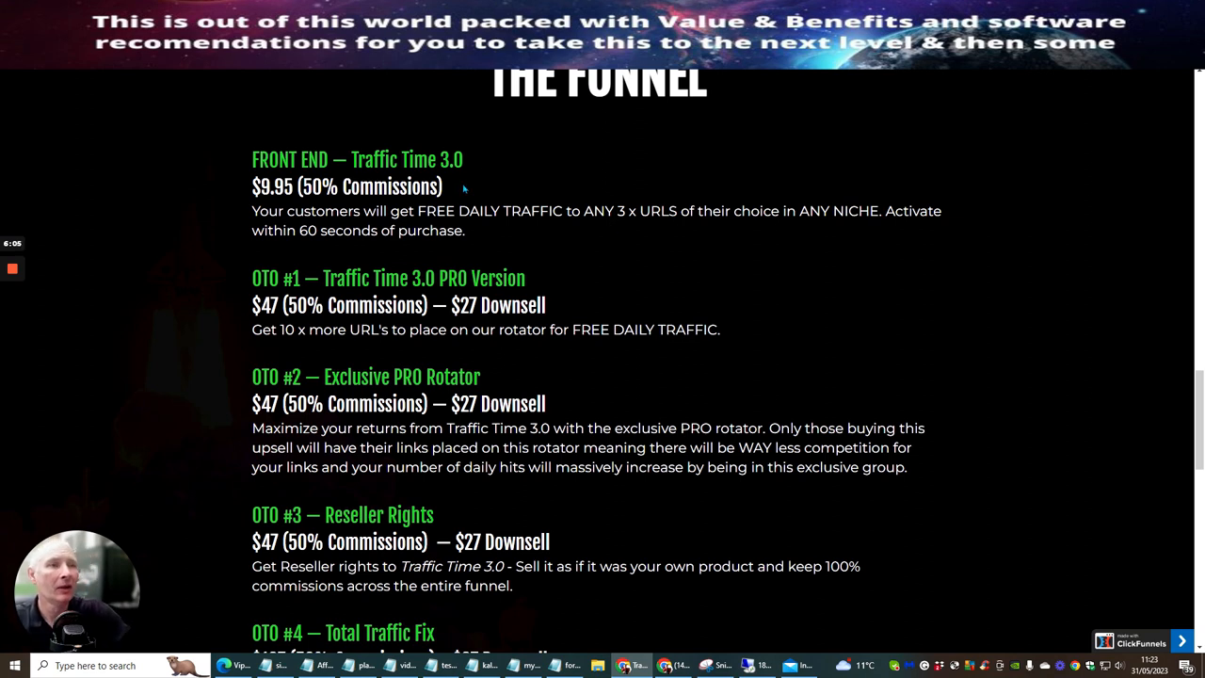
pyautogui.moveTo(701, 315)
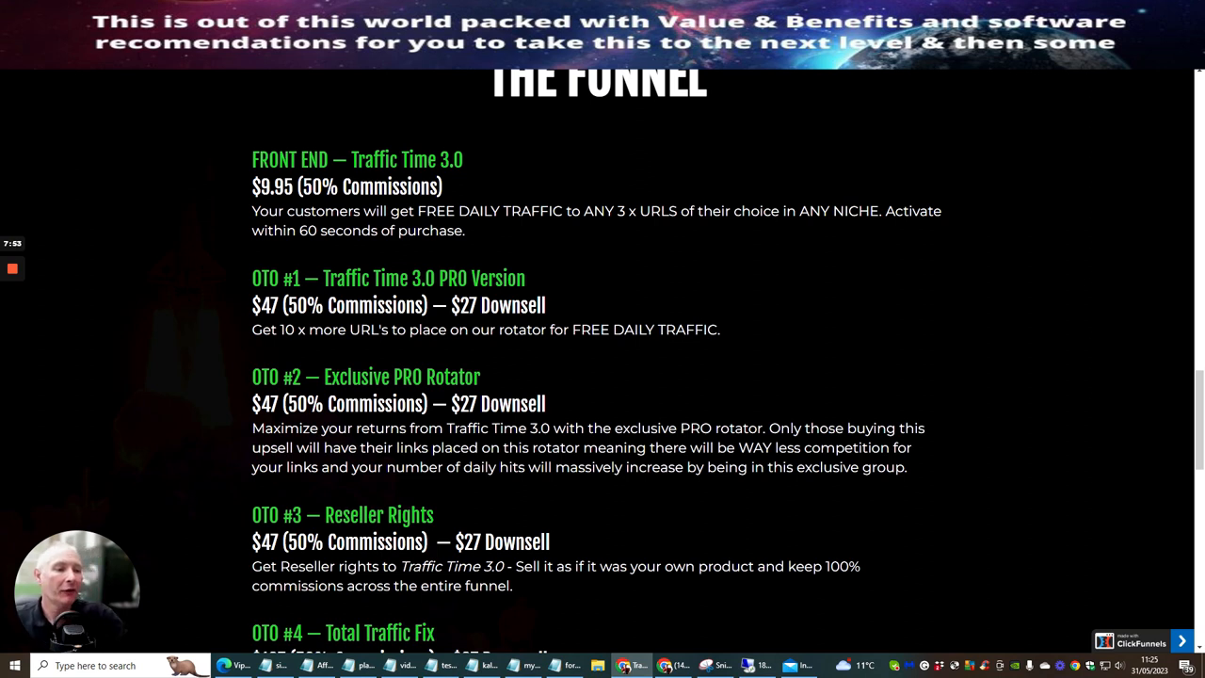
pyautogui.scroll(-3)
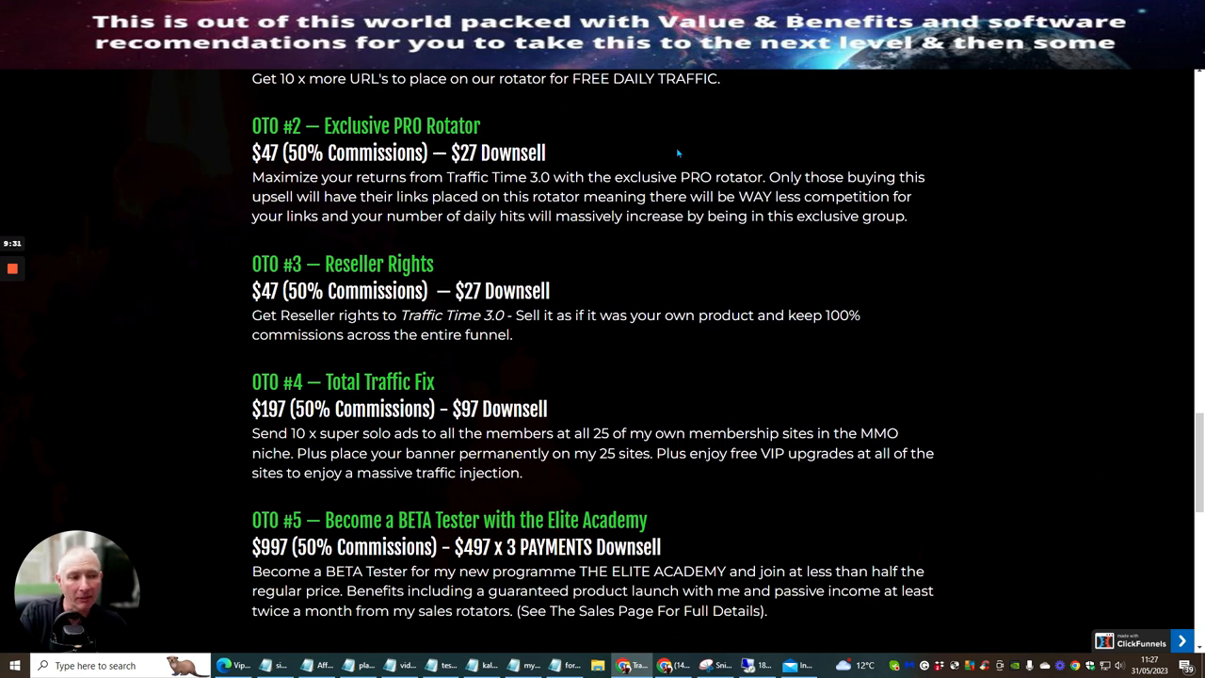
pyautogui.moveTo(581, 335)
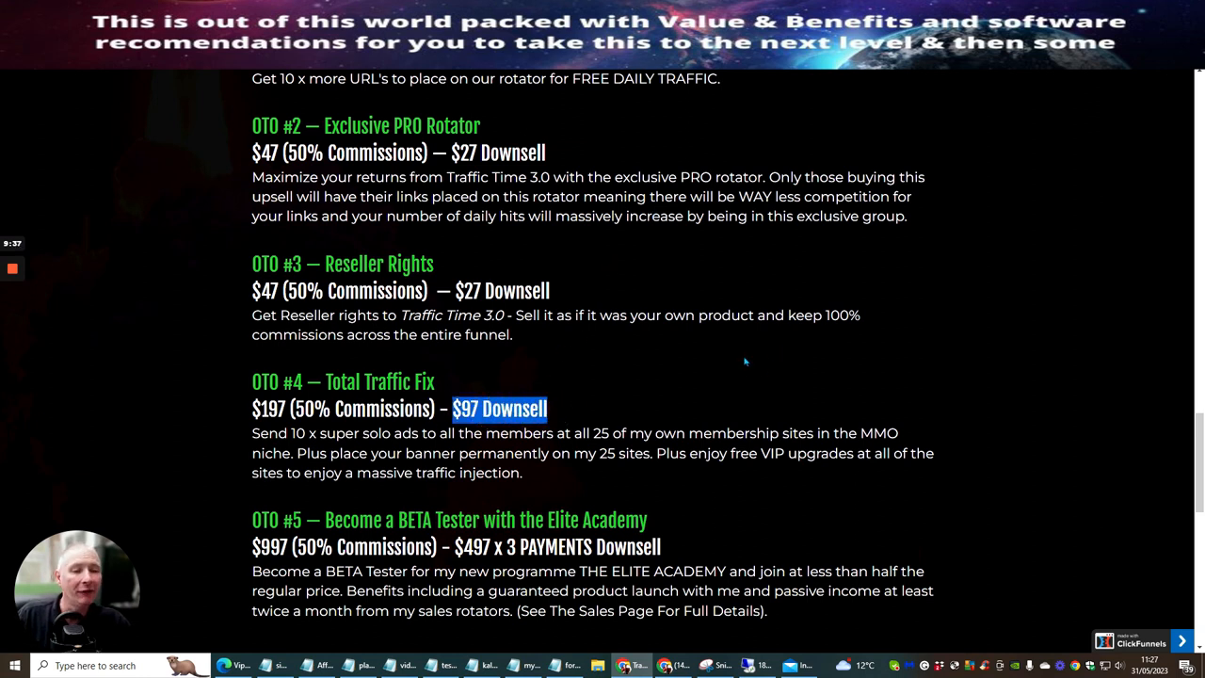
pyautogui.scroll(-3)
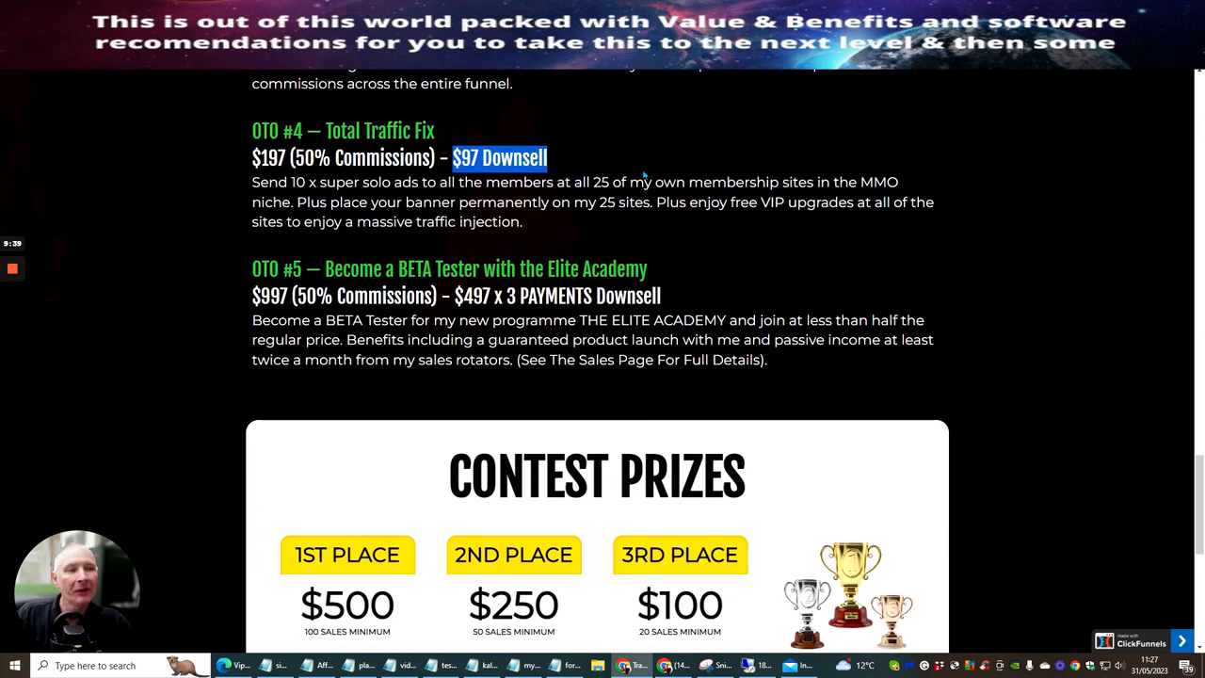
pyautogui.moveTo(761, 175)
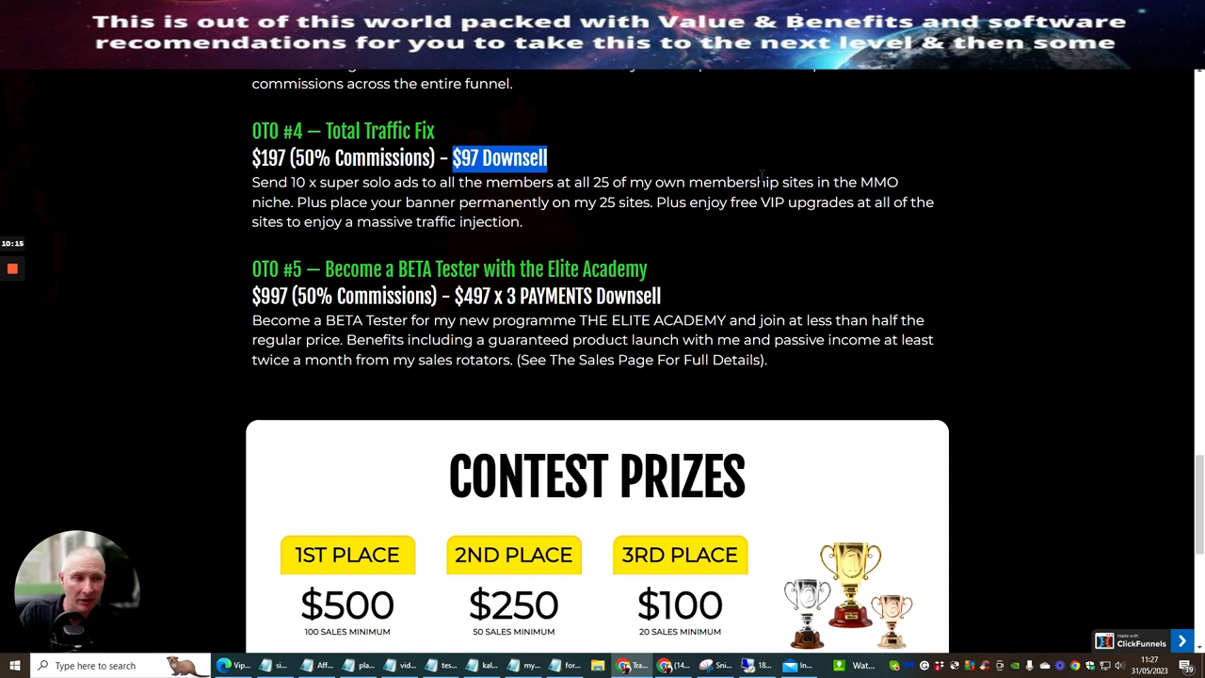
pyautogui.scroll(-3)
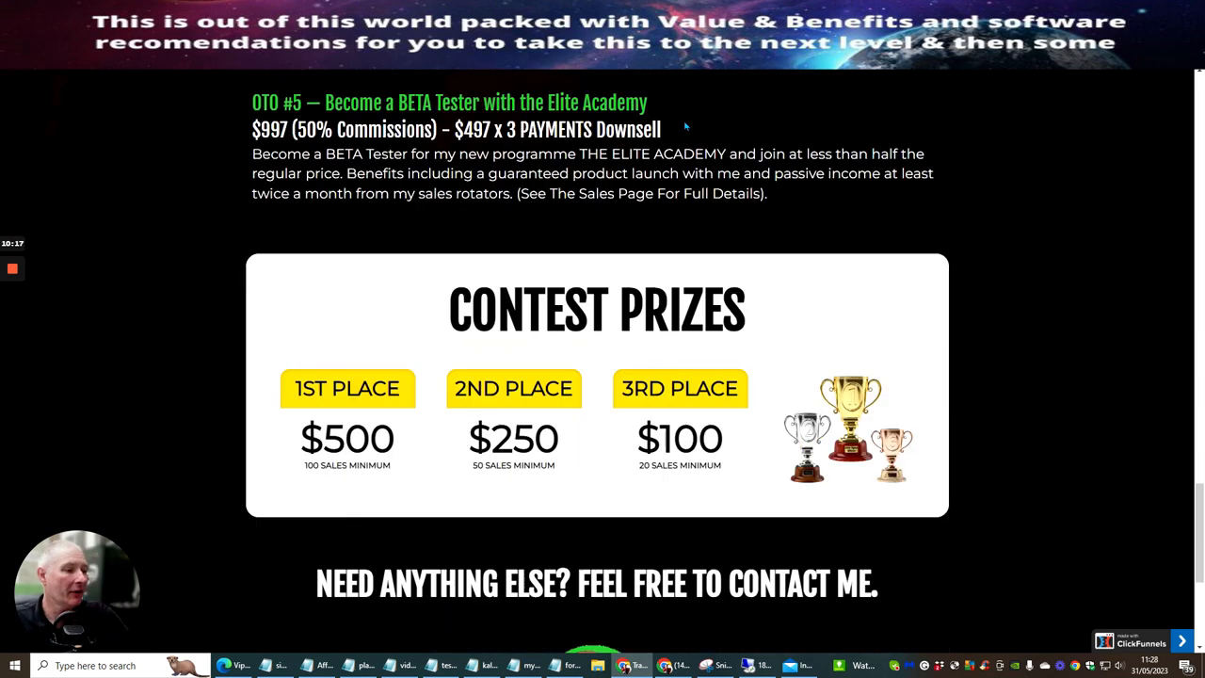
pyautogui.scroll(-3)
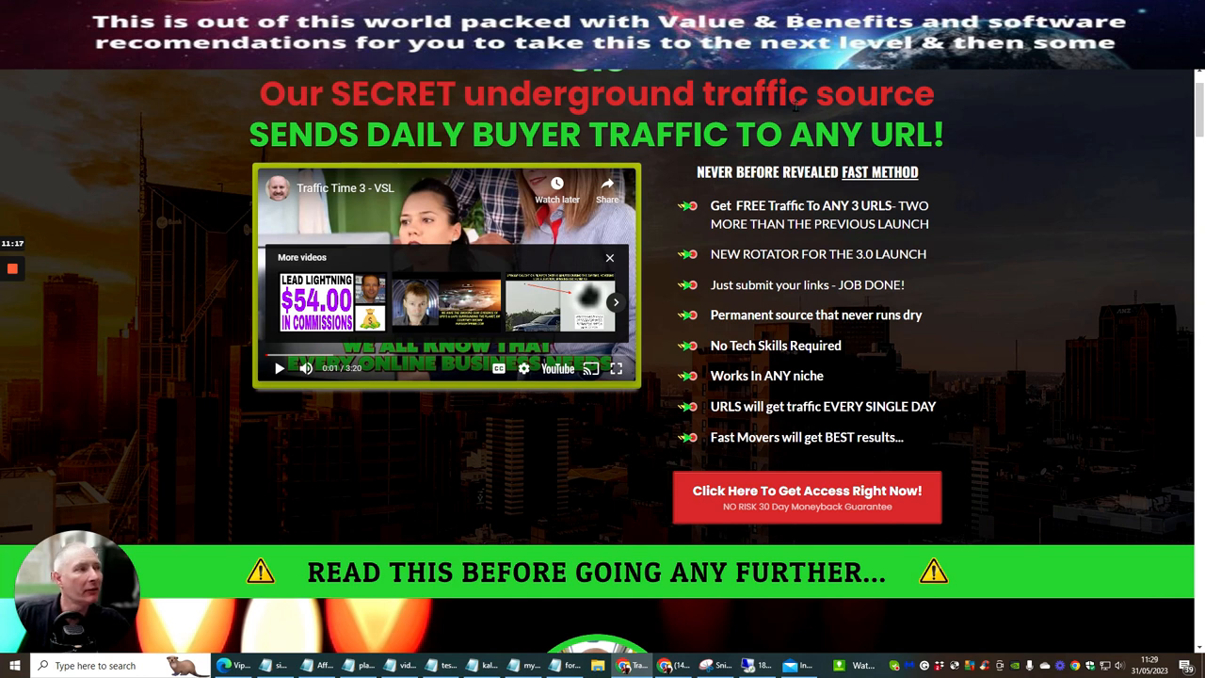
pyautogui.moveTo(831, 153)
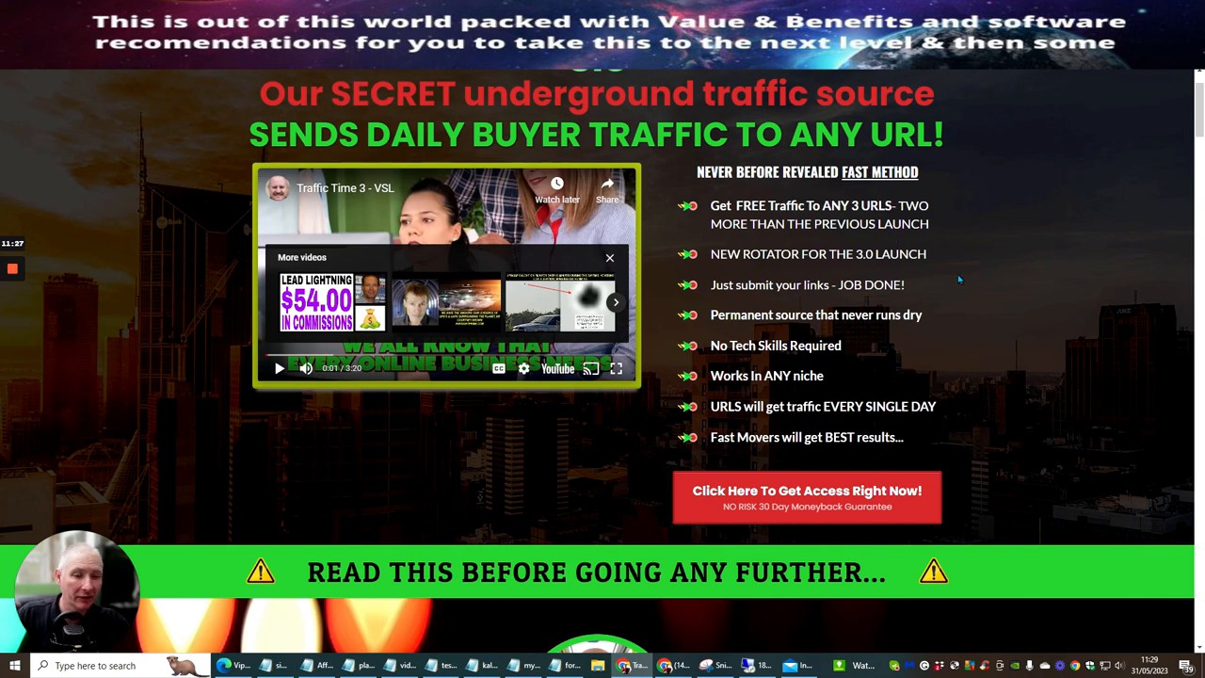
pyautogui.moveTo(960, 280)
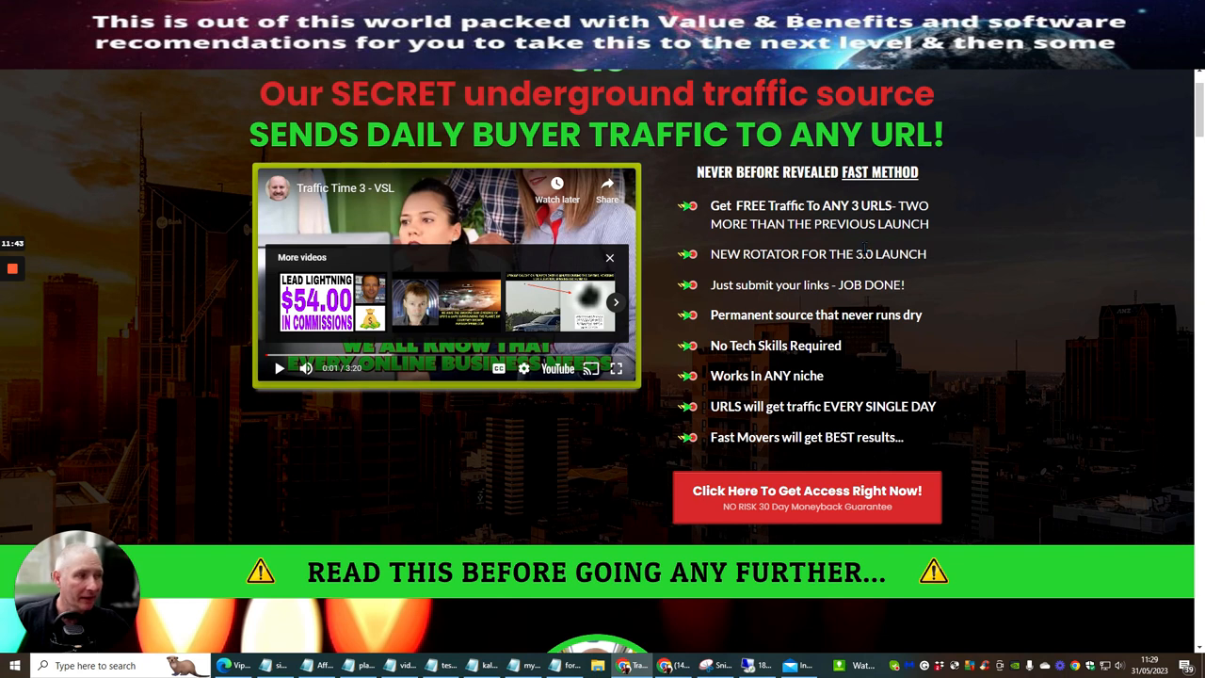
pyautogui.moveTo(936, 262)
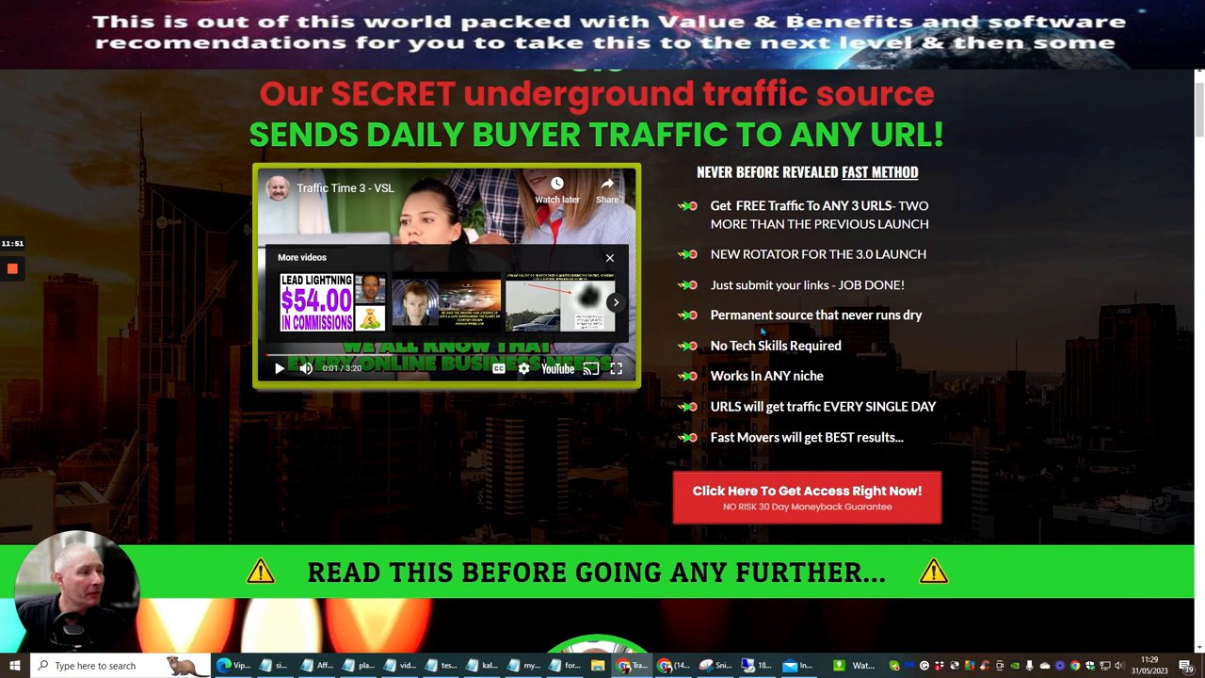
pyautogui.moveTo(929, 372)
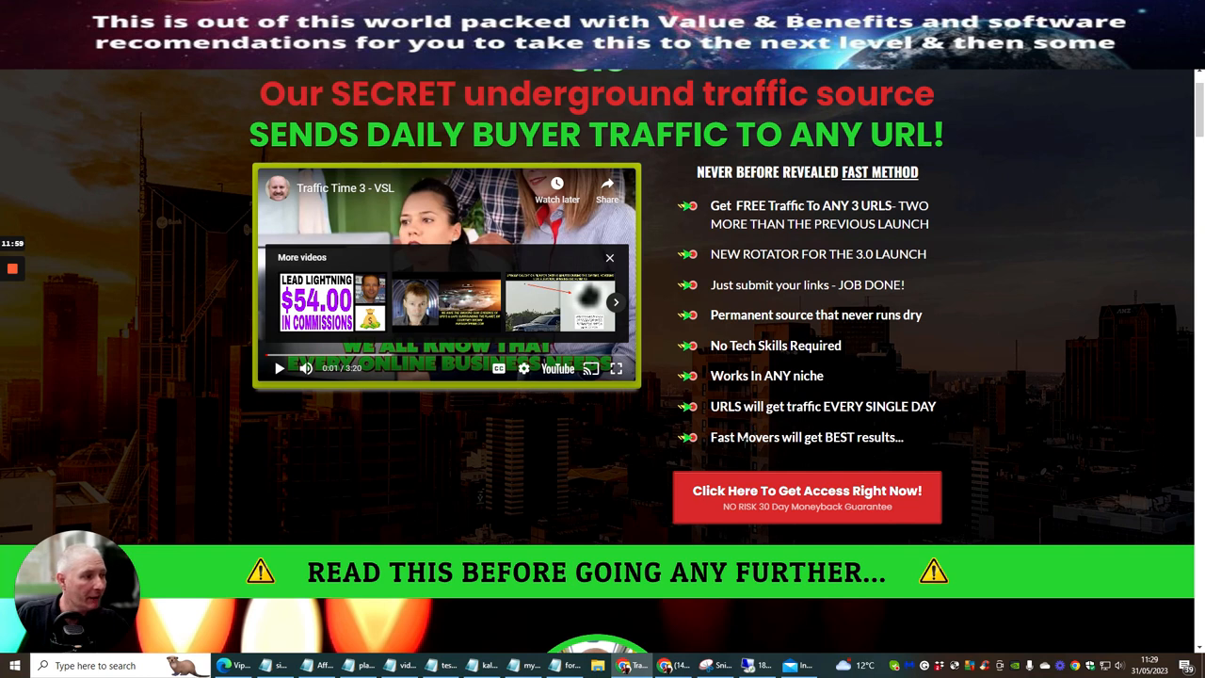
pyautogui.scroll(-3)
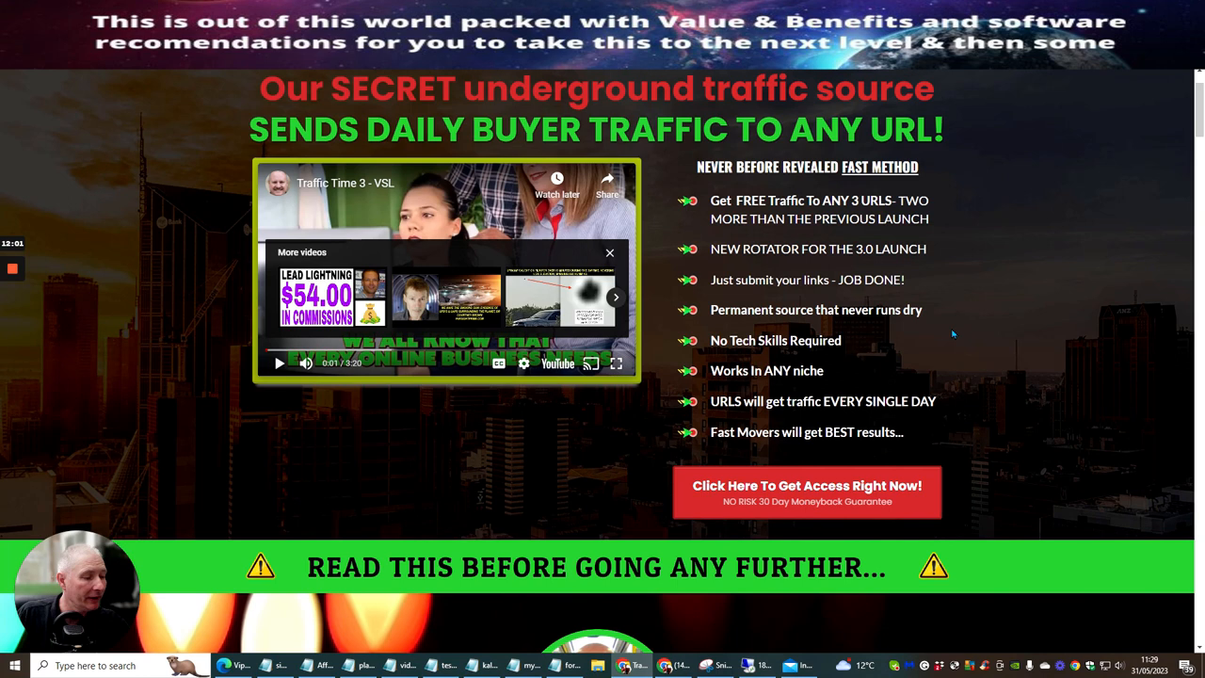
pyautogui.scroll(-3)
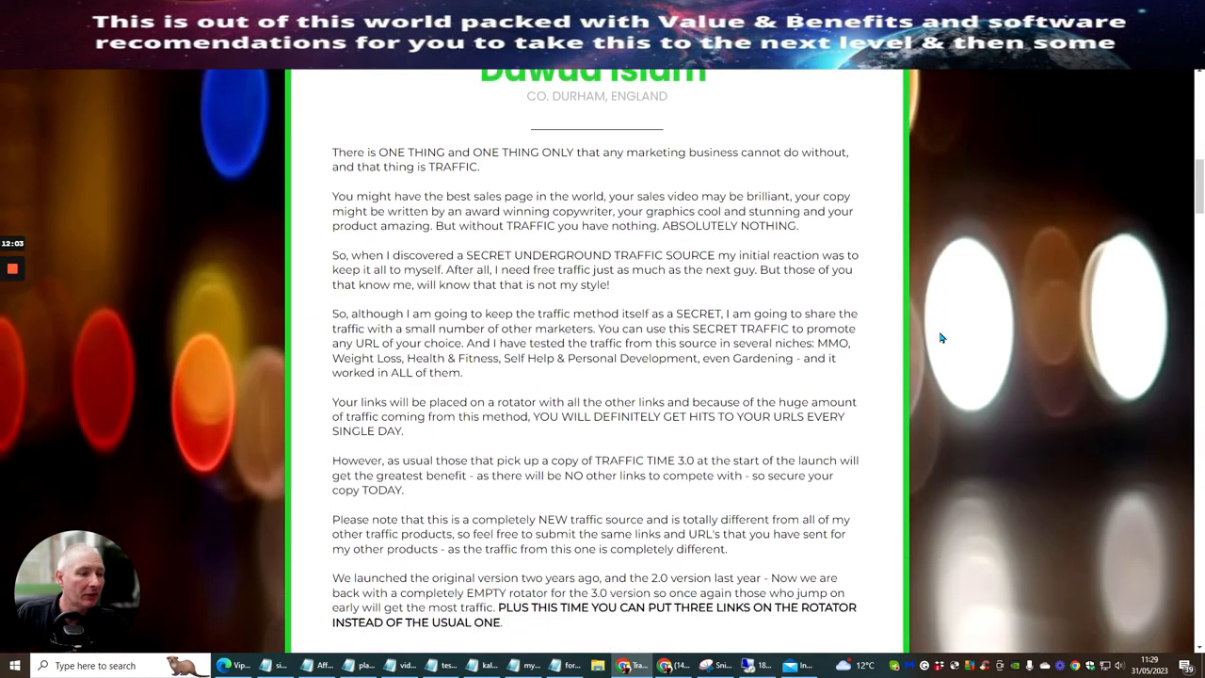
pyautogui.scroll(3)
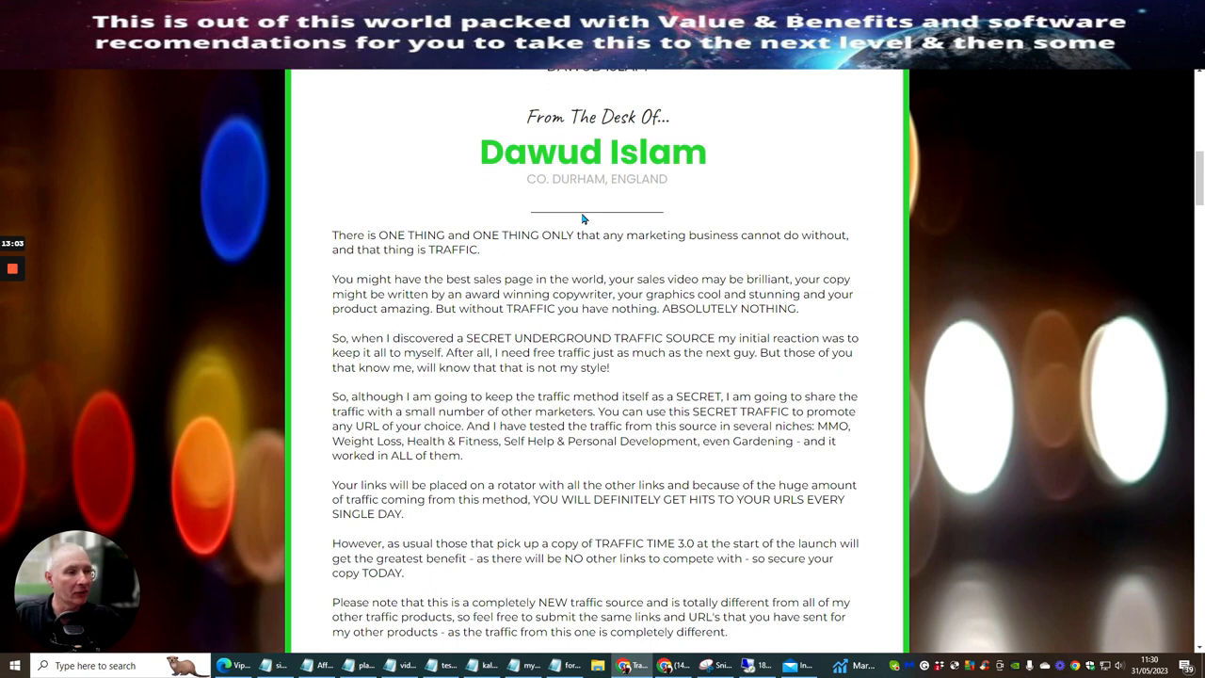
pyautogui.moveTo(513, 329)
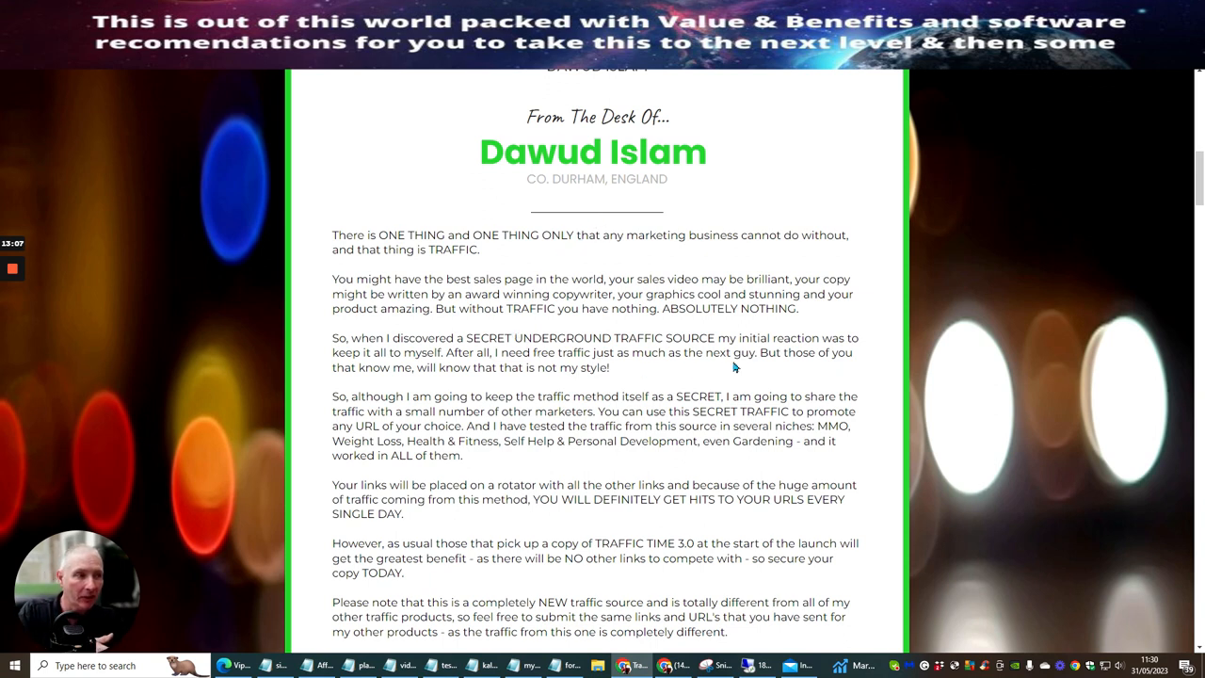
pyautogui.moveTo(694, 395)
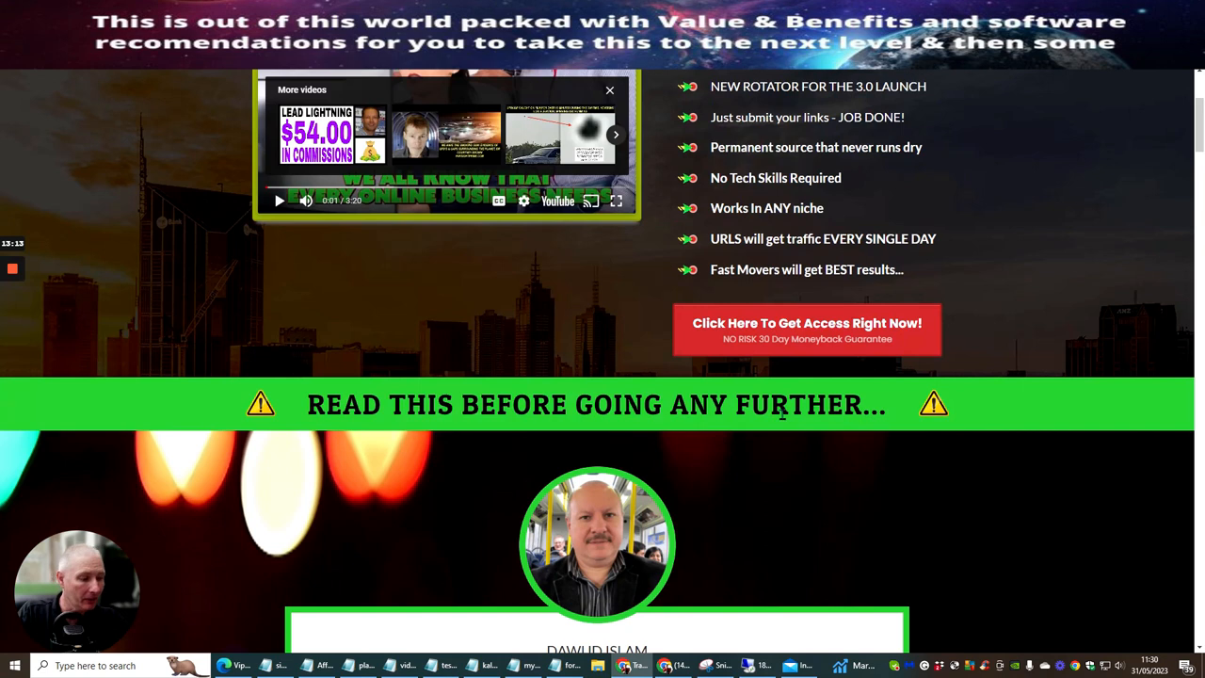
pyautogui.scroll(-3)
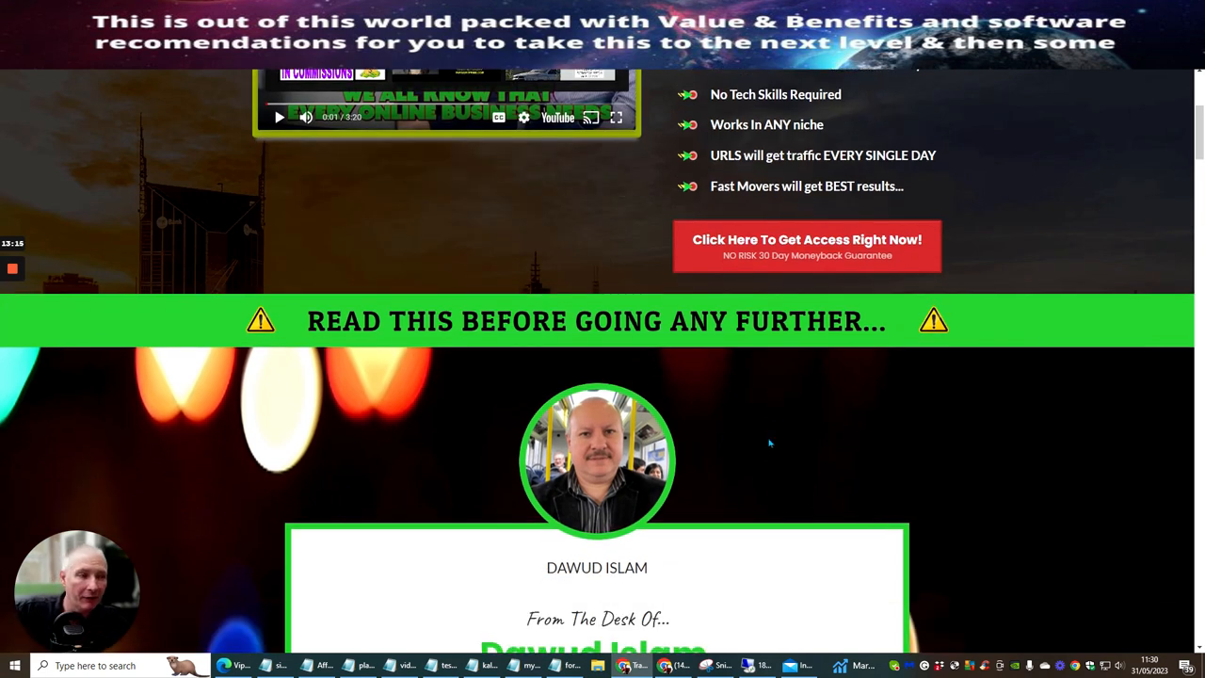
pyautogui.scroll(-3)
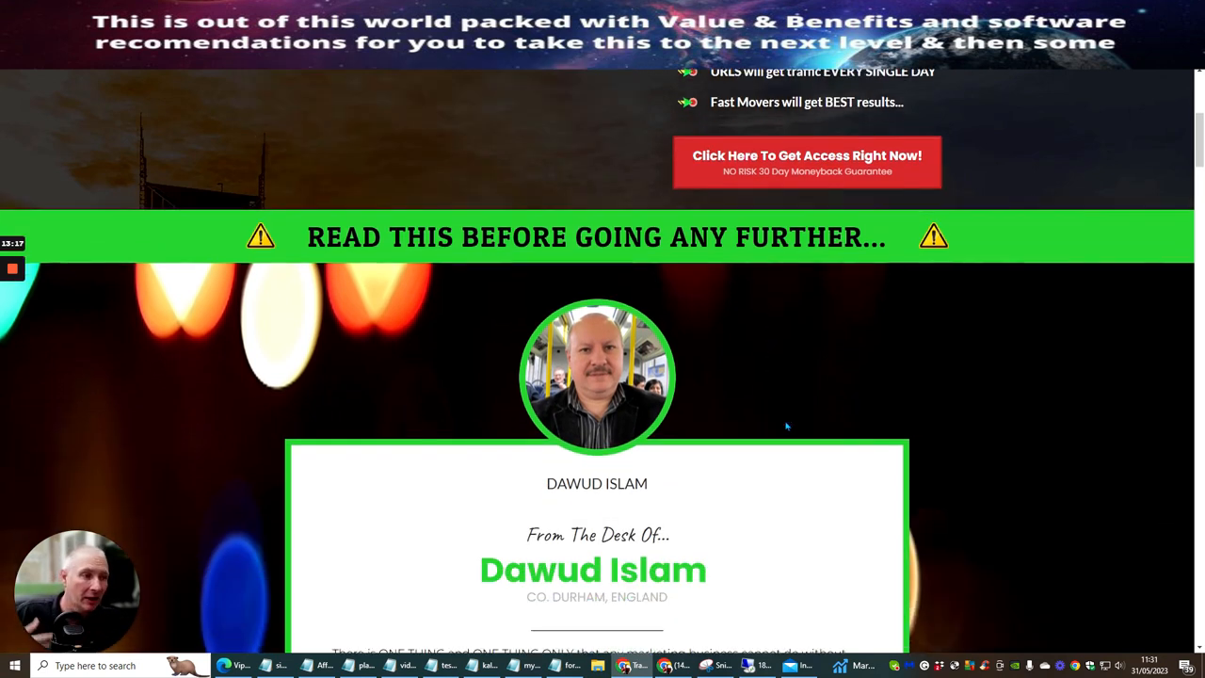
pyautogui.moveTo(791, 380)
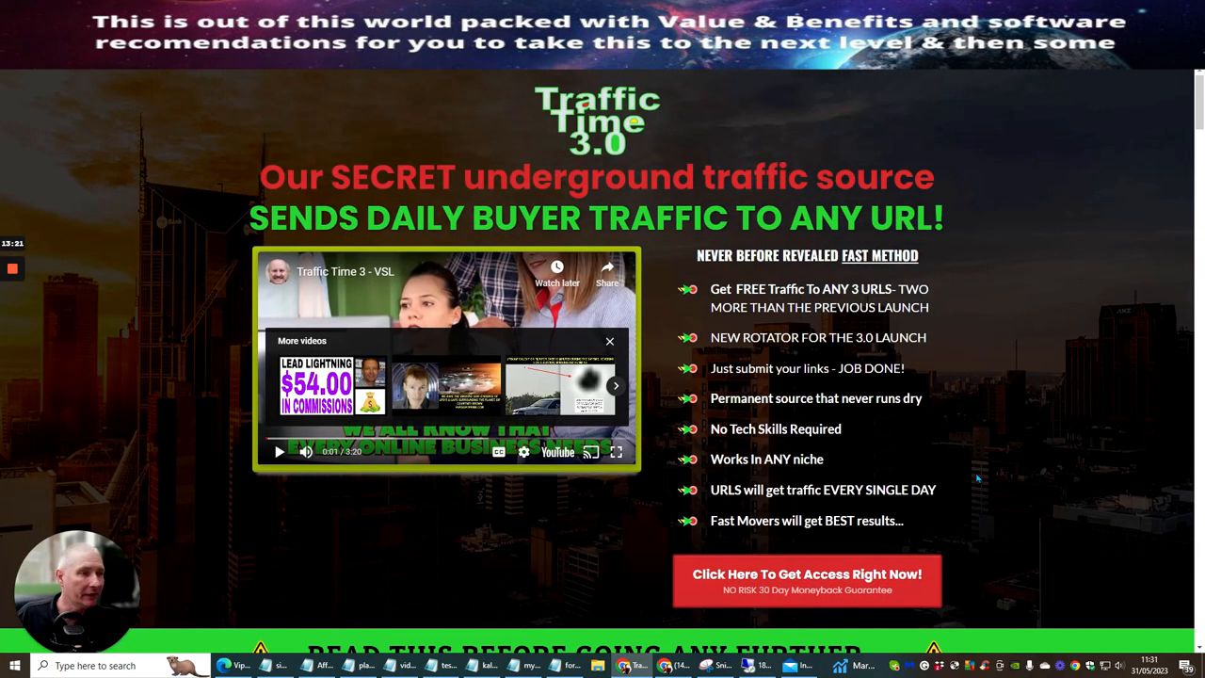
pyautogui.moveTo(977, 496)
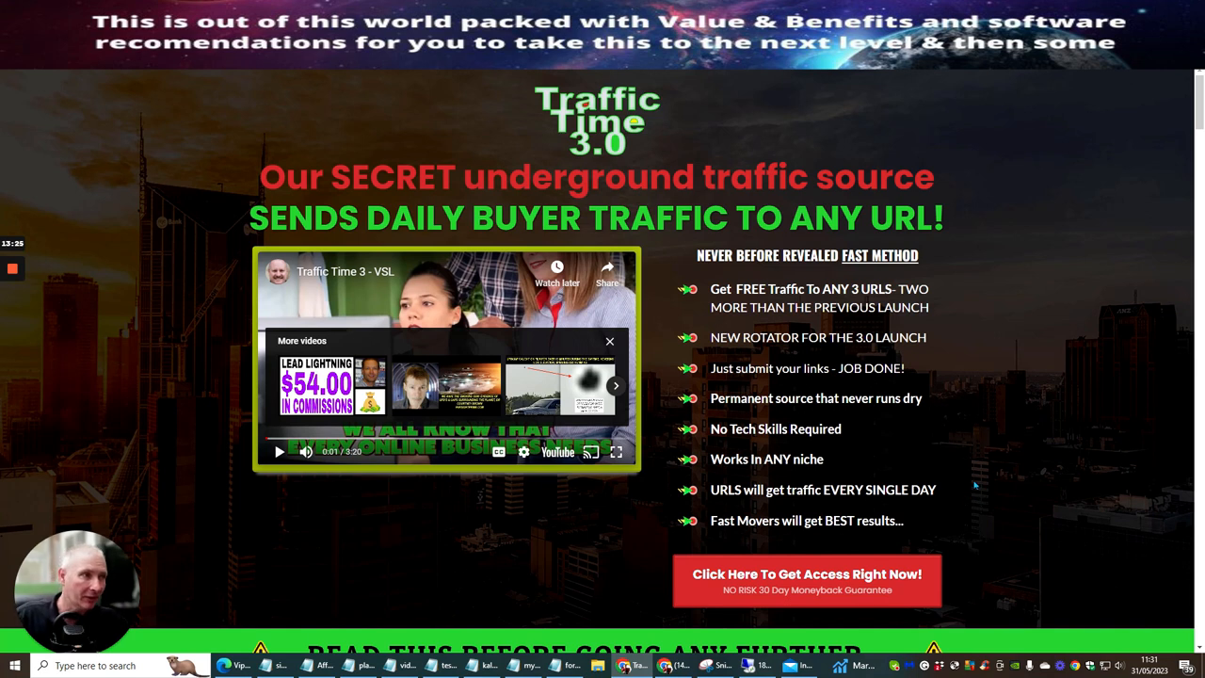
pyautogui.moveTo(511, 119)
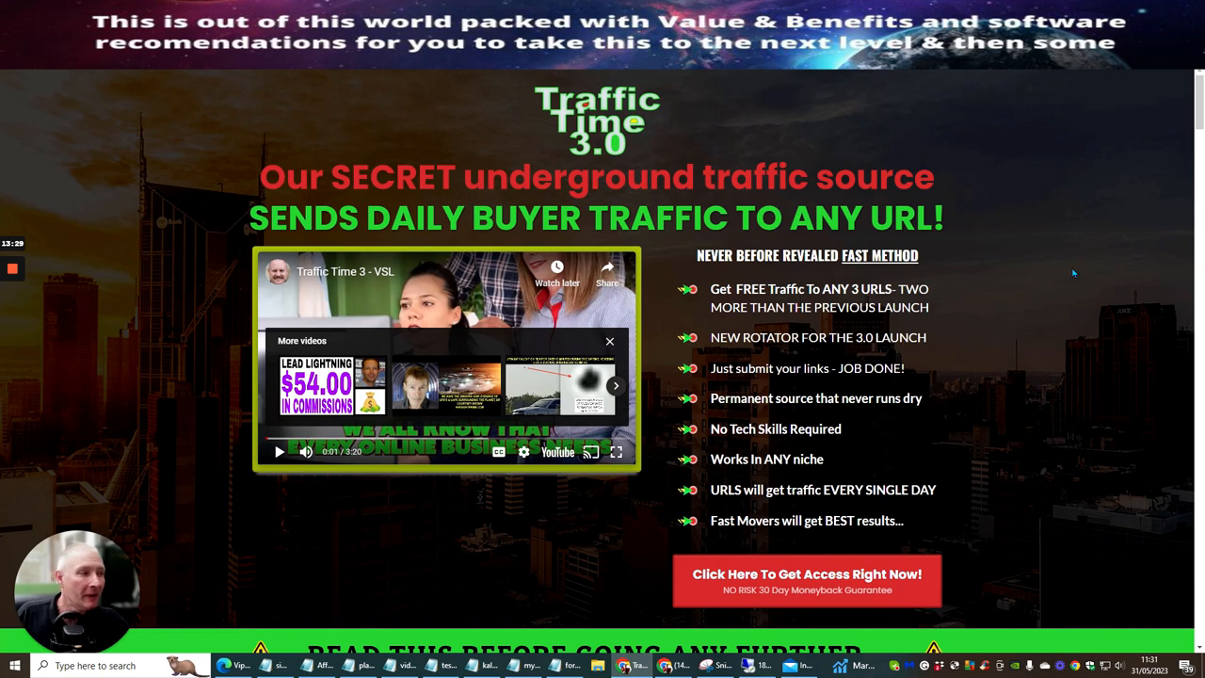
pyautogui.moveTo(980, 344)
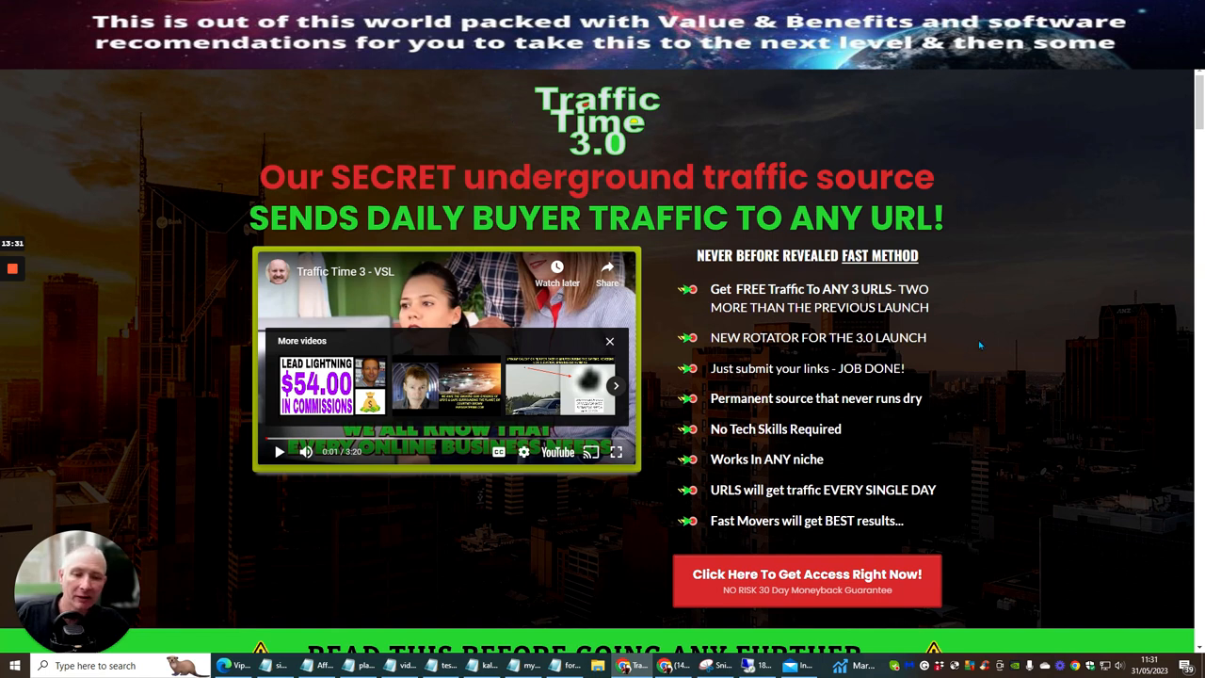
pyautogui.moveTo(938, 388)
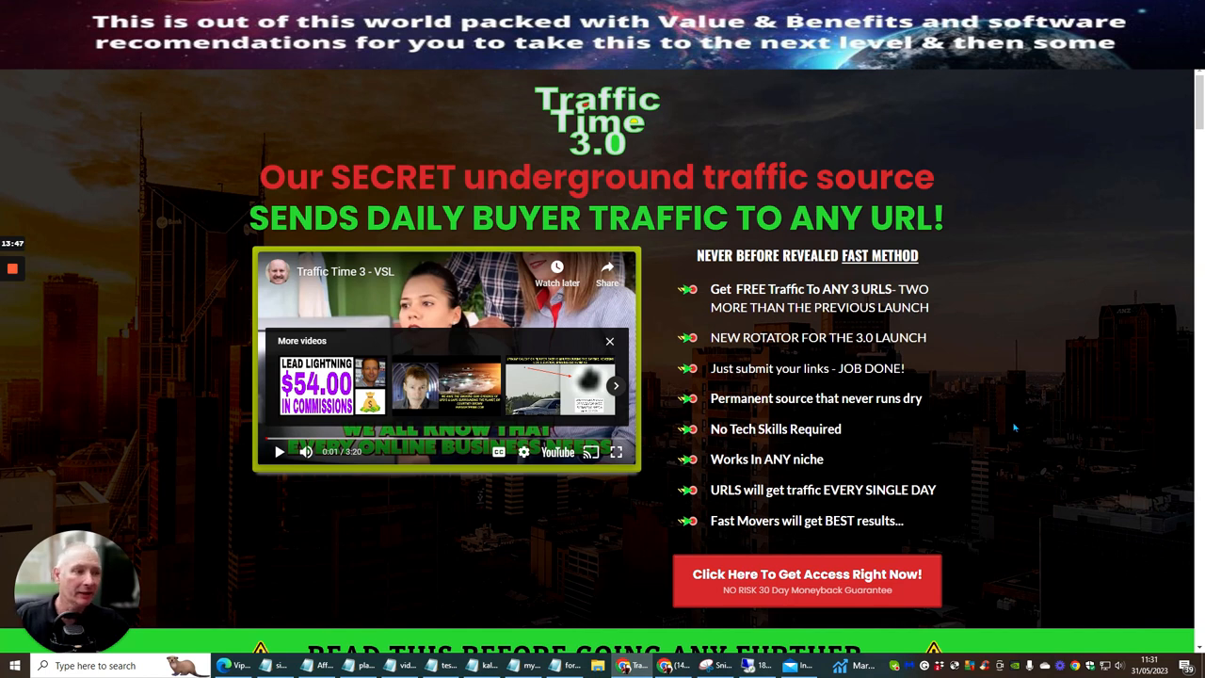
pyautogui.moveTo(1091, 431)
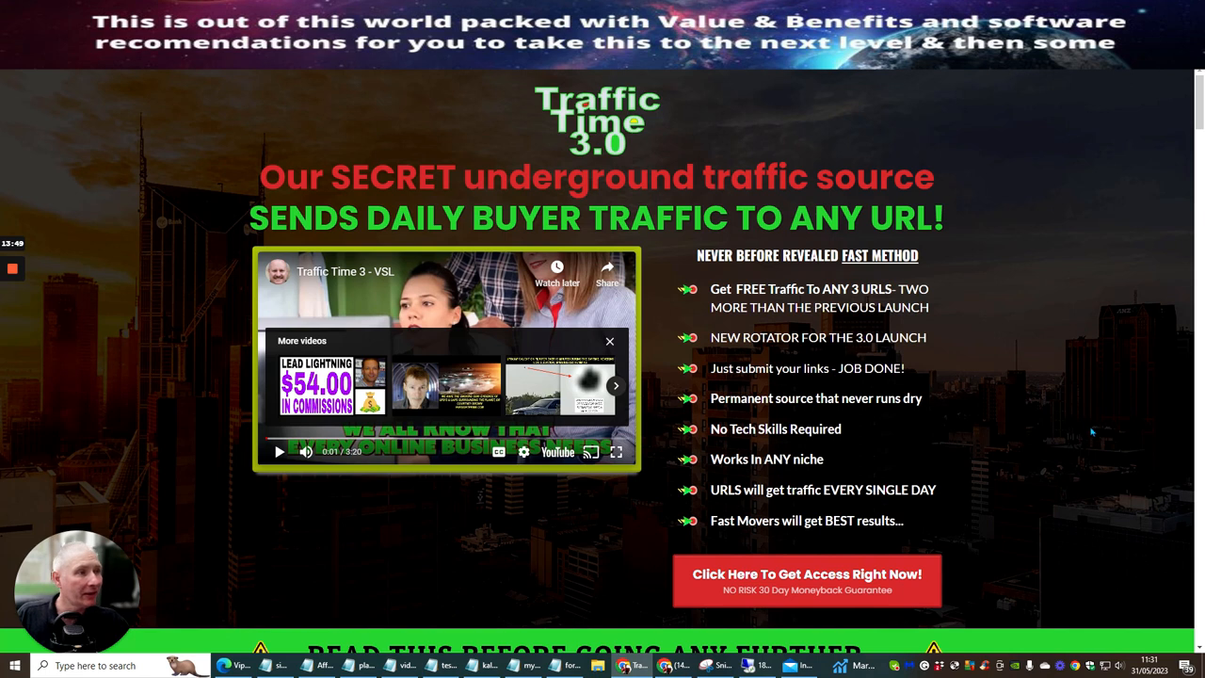
pyautogui.moveTo(993, 440)
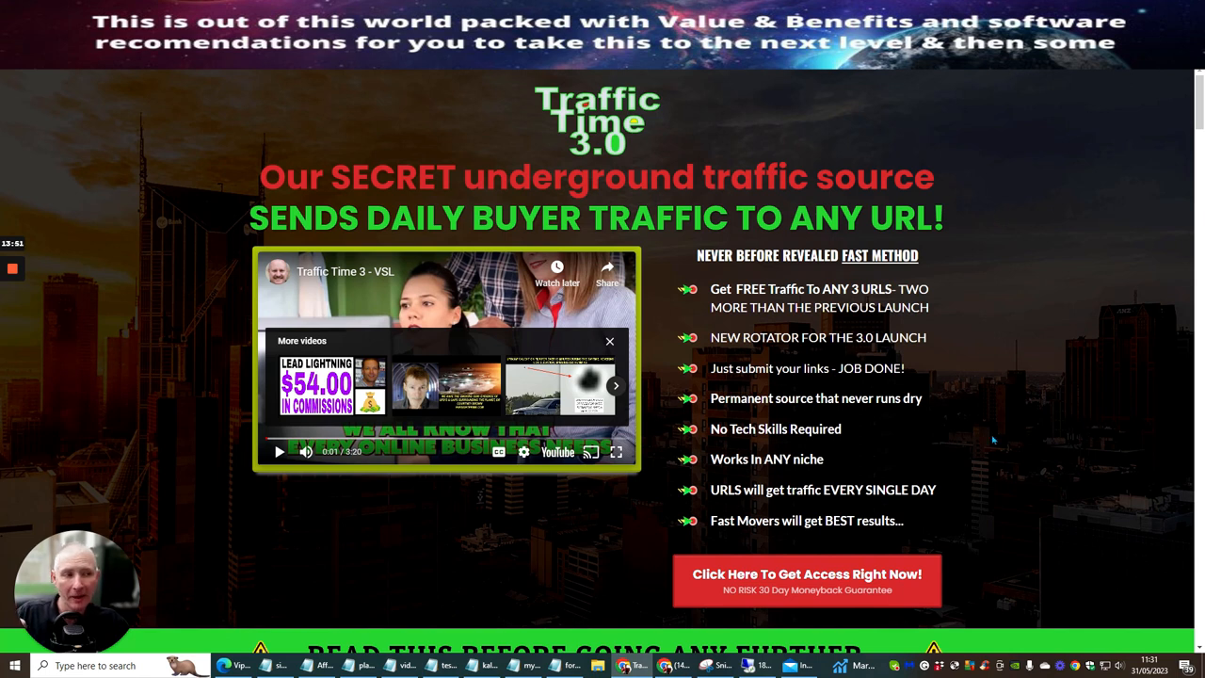